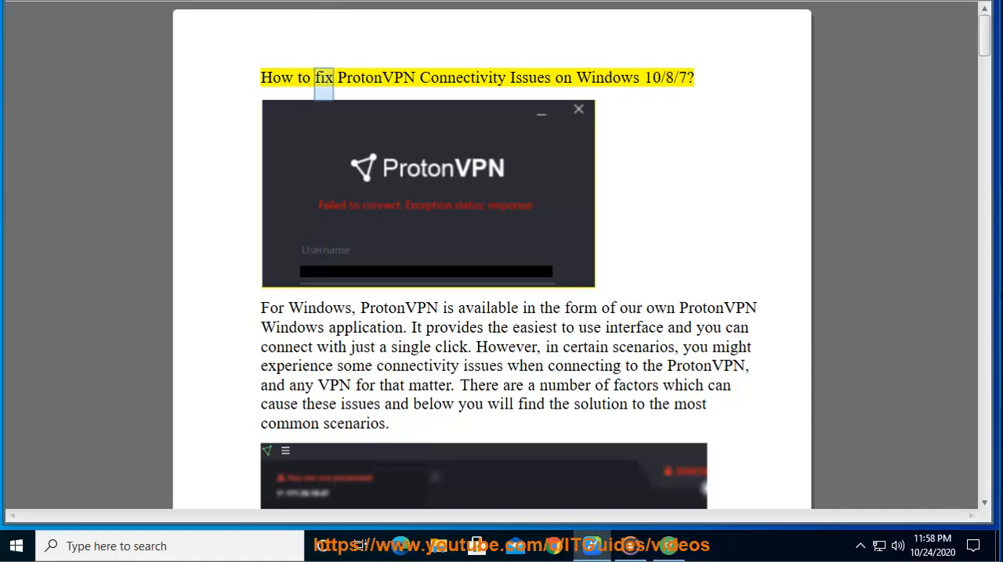
# Review the guide's title and introduction on ProtonVPN Windows client fixes.
pyautogui.doubleClick(608, 78)
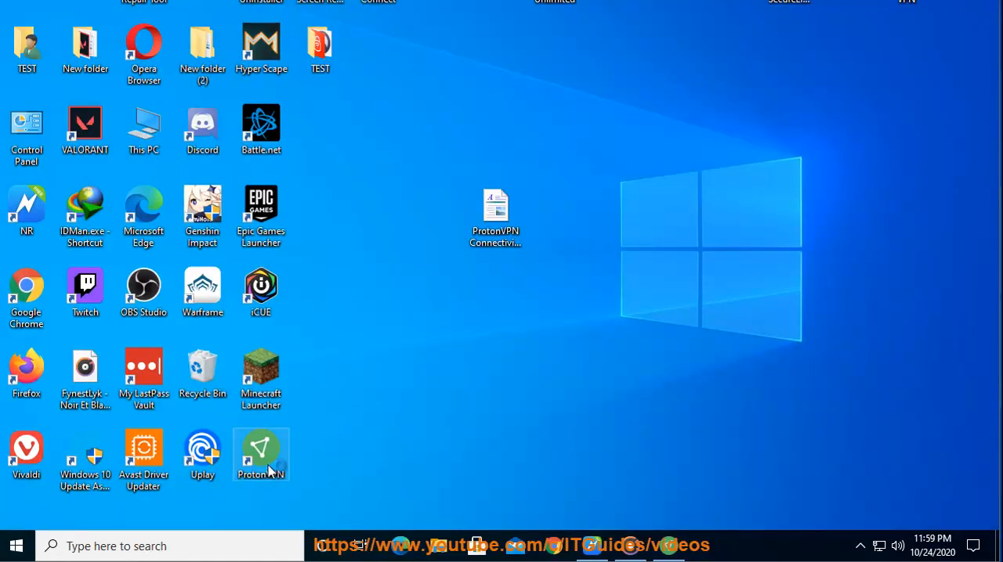
pyautogui.doubleClick(260, 452)
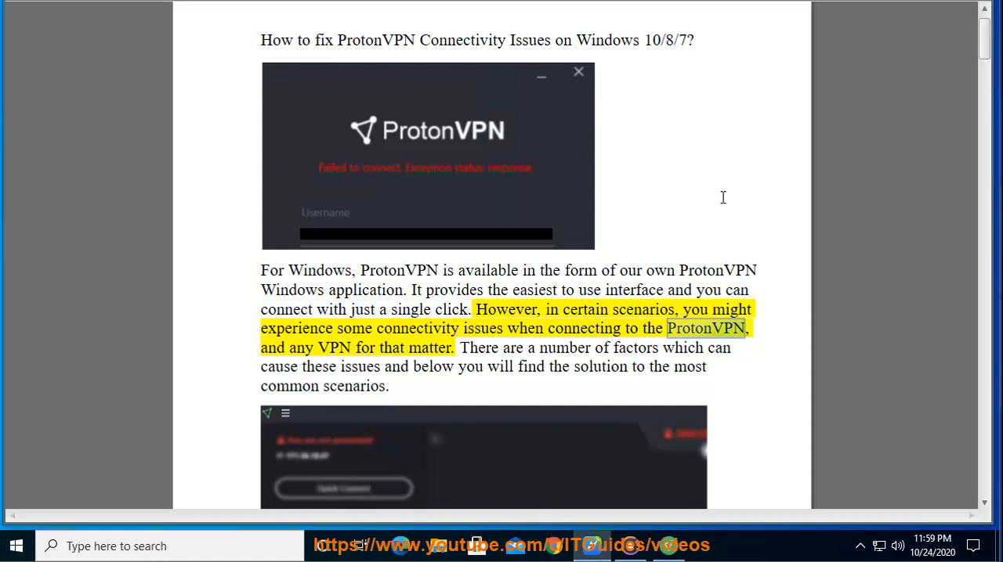
pyautogui.doubleClick(429, 348)
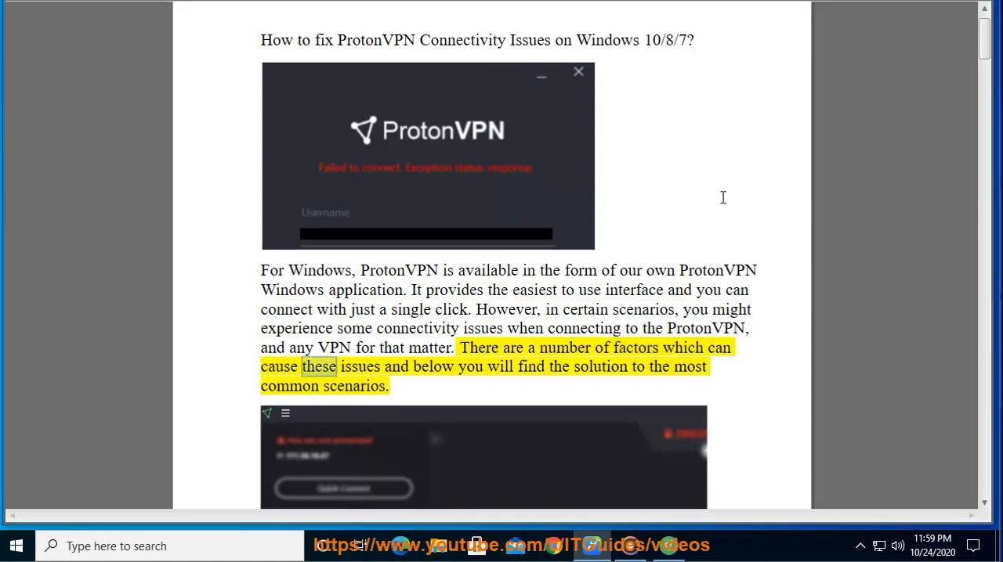
pyautogui.doubleClick(690, 365)
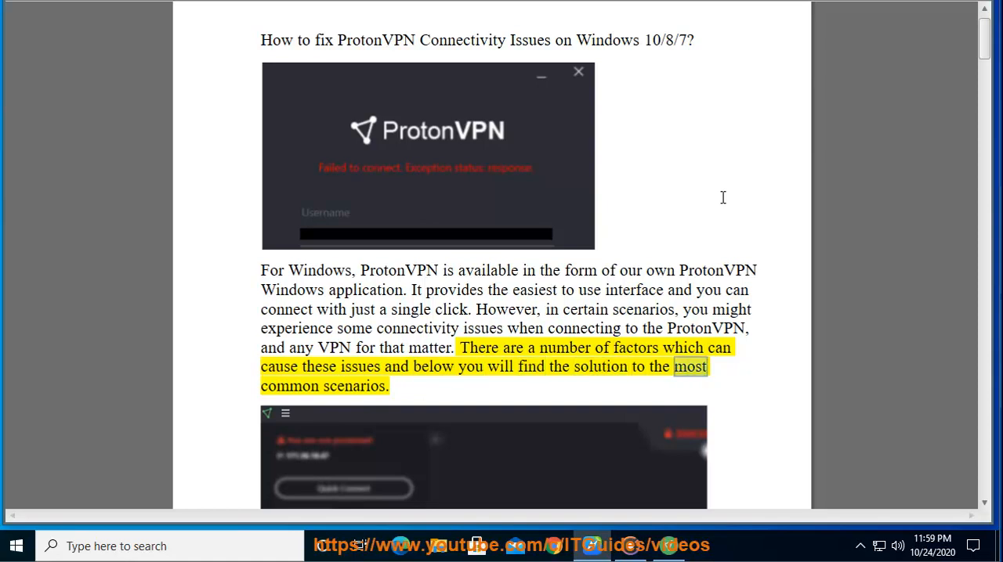
# Move to the login-failure section and review its cause, a missing internet connection.
pyautogui.scroll(-3)
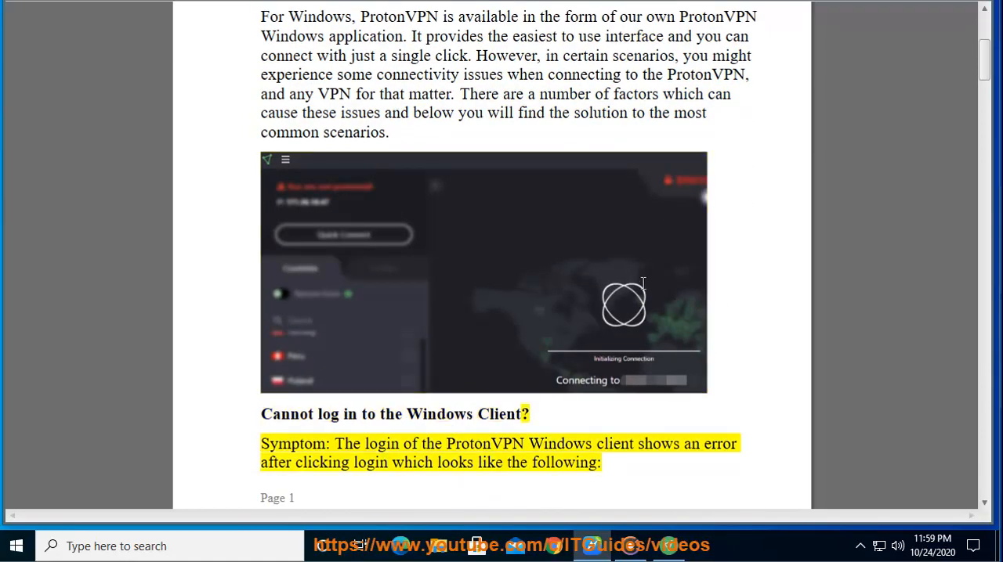
pyautogui.scroll(-3)
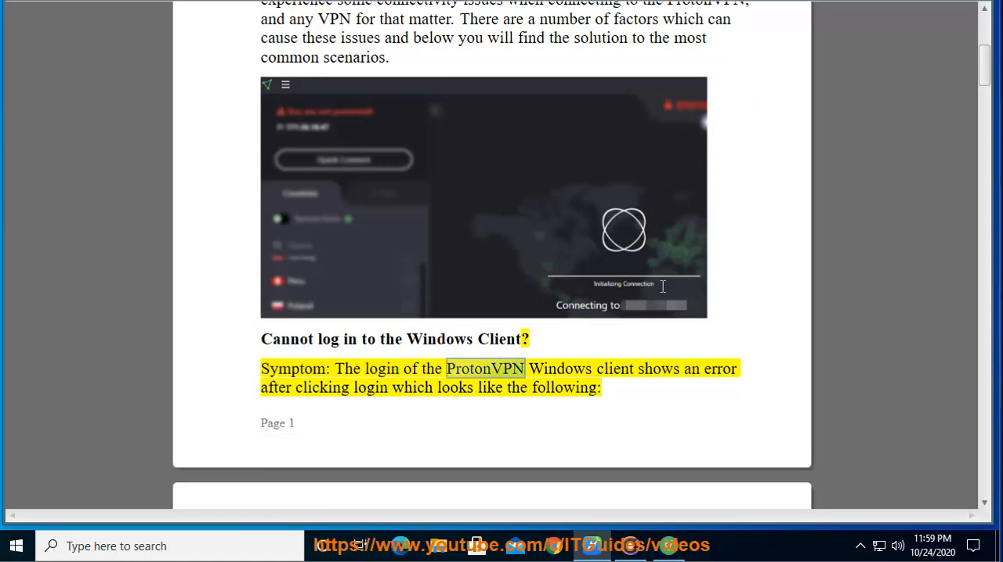
pyautogui.scroll(-3)
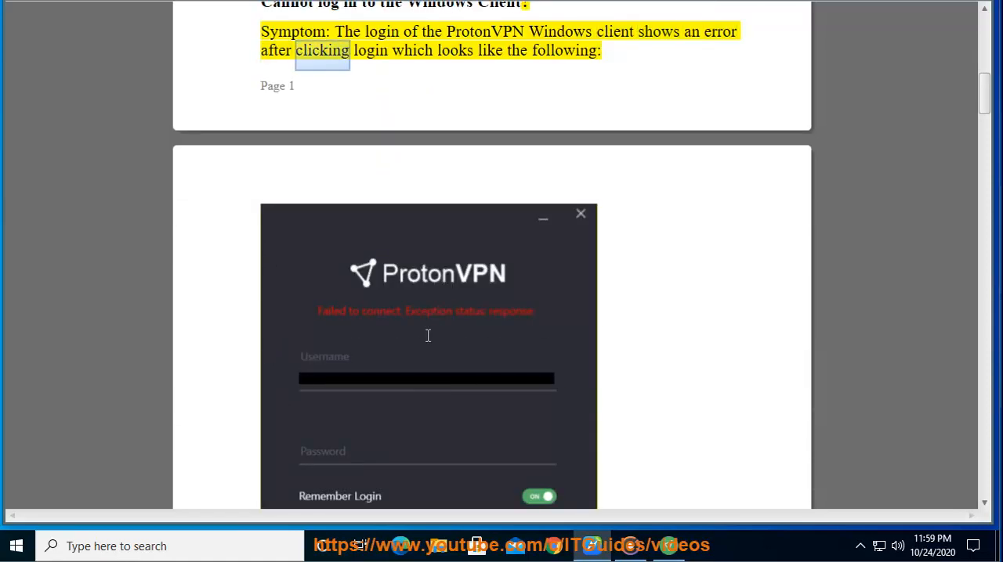
pyautogui.scroll(-3)
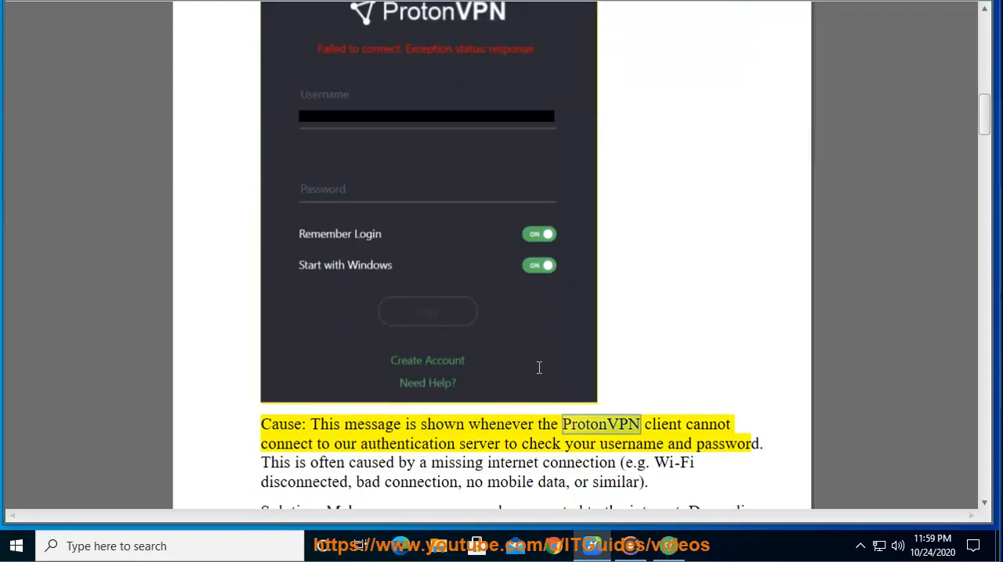
pyautogui.doubleClick(404, 443)
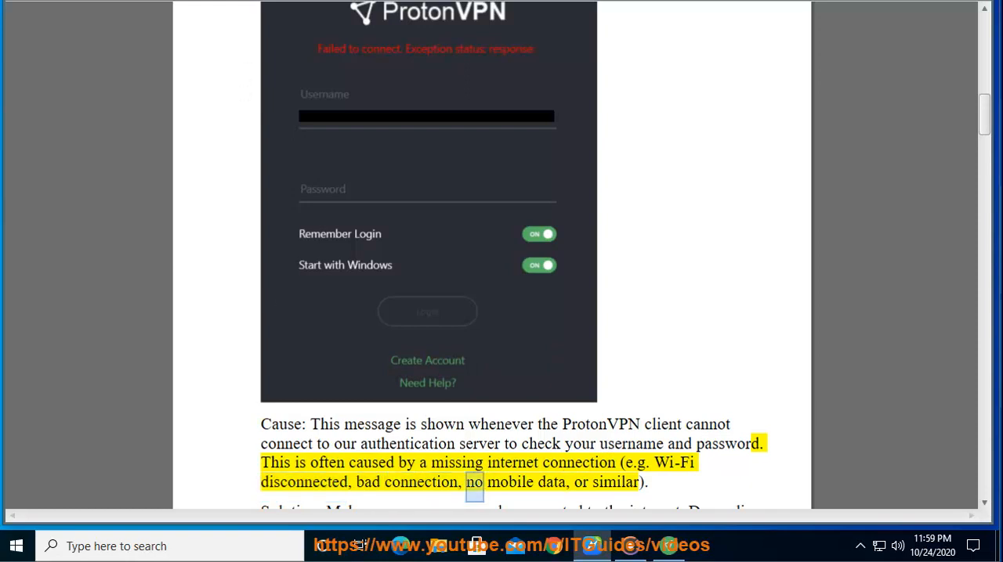
pyautogui.doubleClick(616, 483)
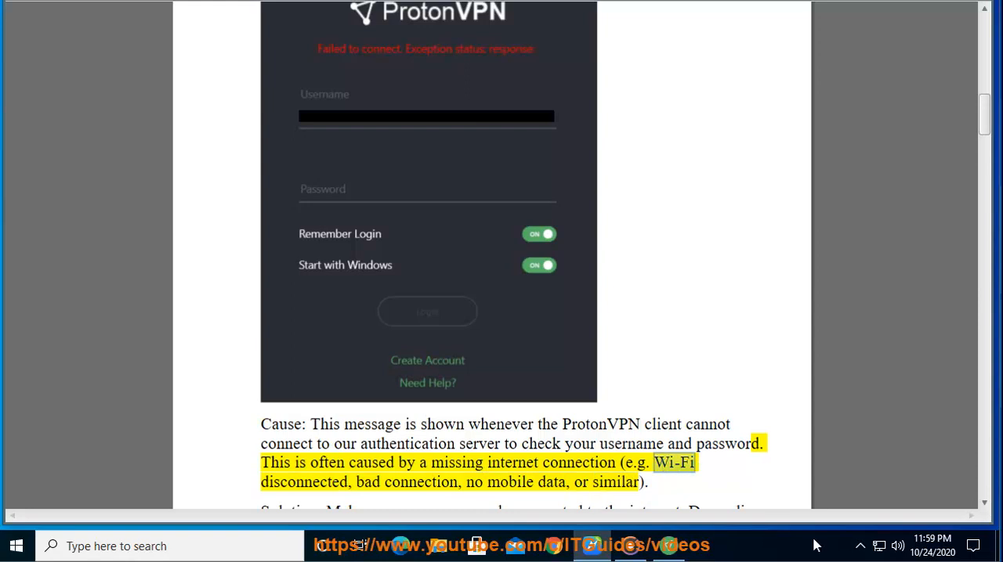
# Search Windows for the Command Prompt app.
pyautogui.click(858, 546)
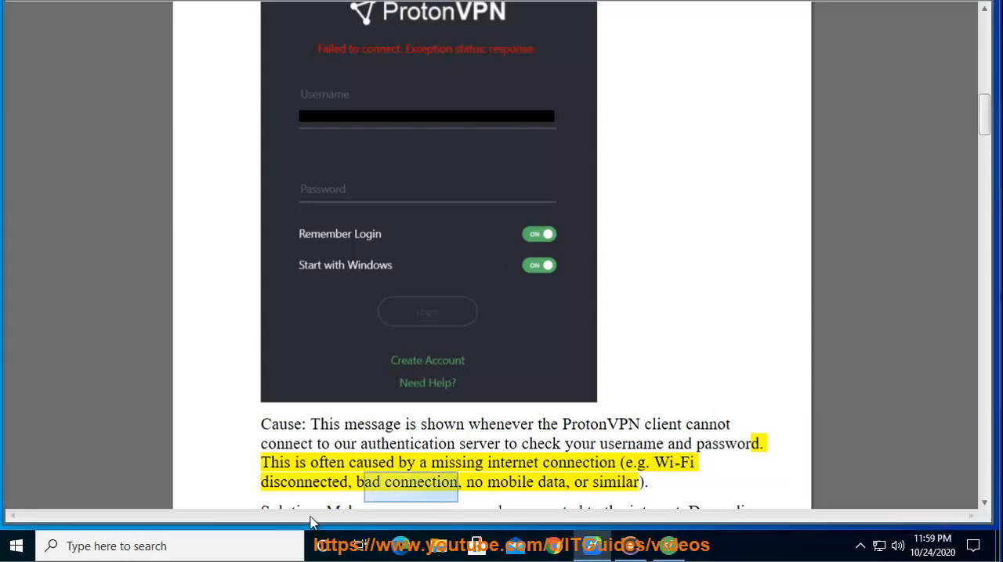
pyautogui.write('Command Prompt')
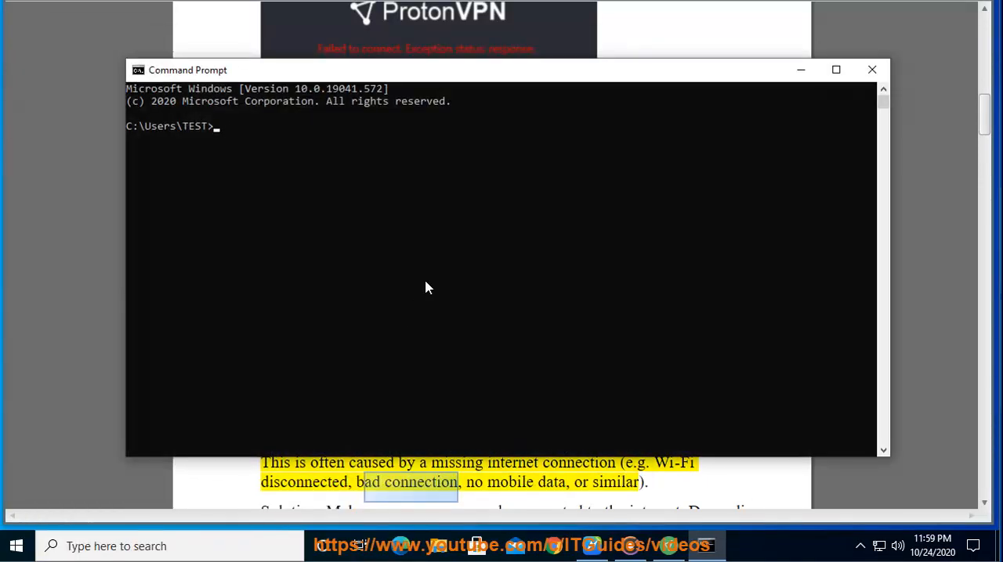
pyautogui.write('PING WWW')
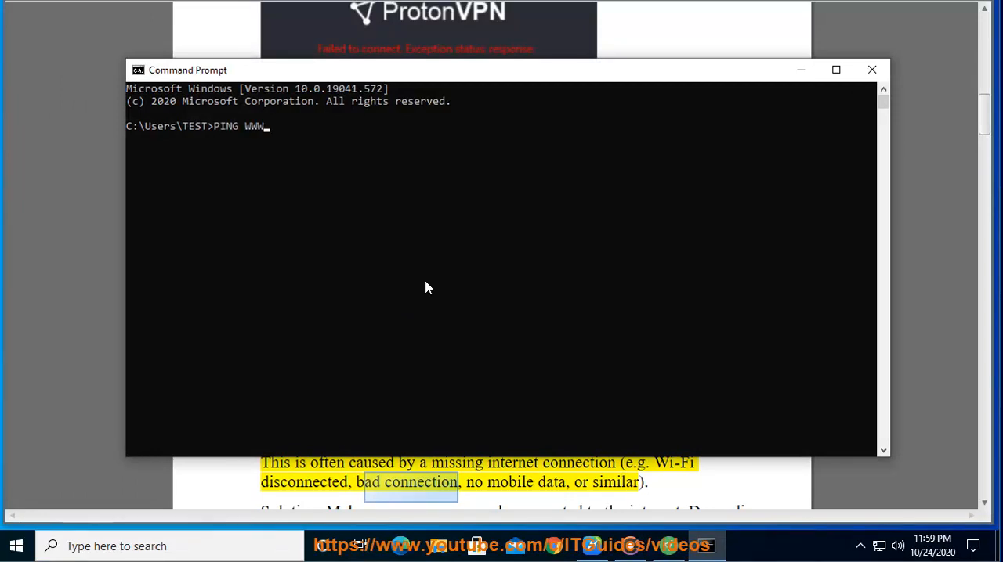
pyautogui.write('.GOOGLE.COM')
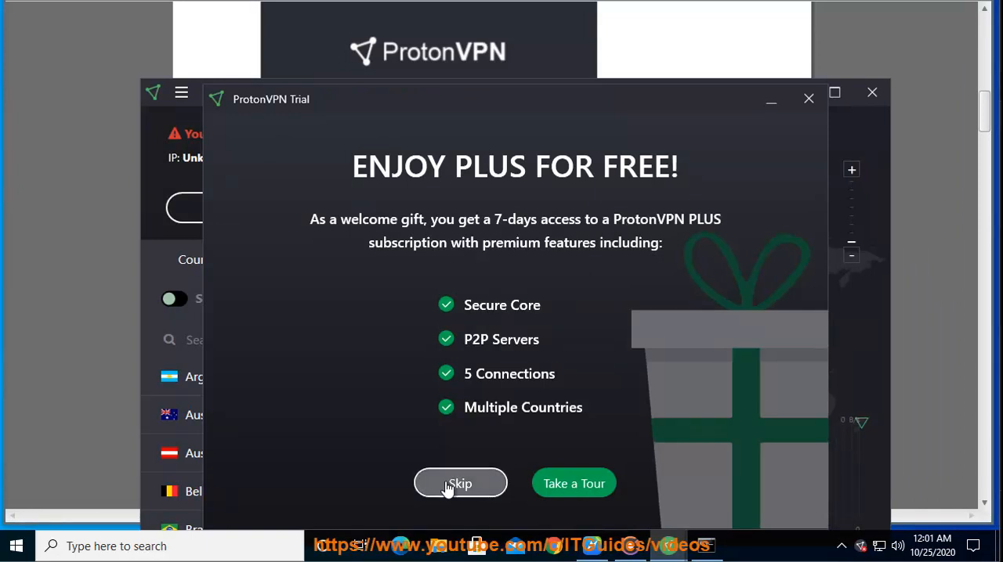
# Skip the trial offer and connect to an Australian server from the Countries list.
pyautogui.click(460, 482)
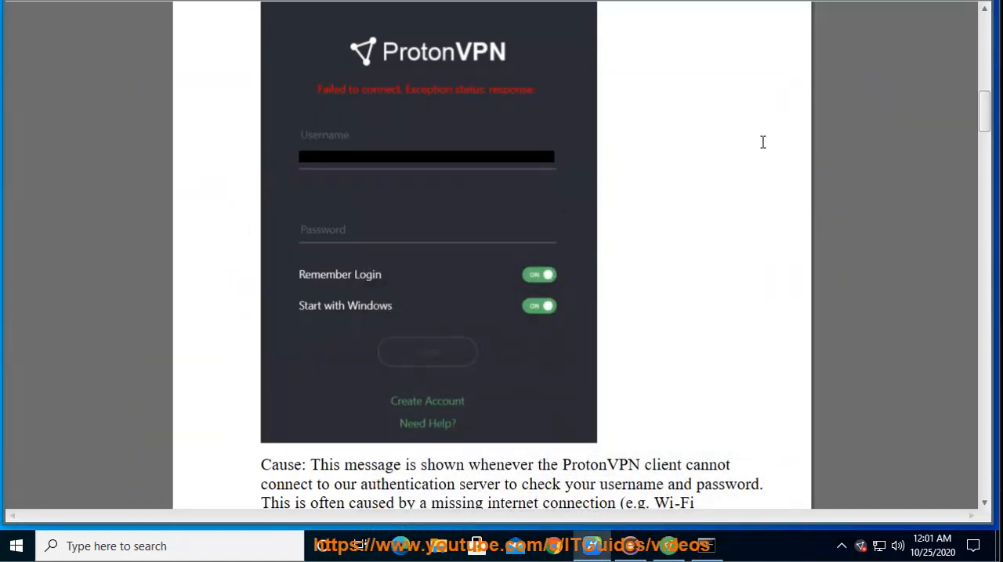
pyautogui.scroll(-3)
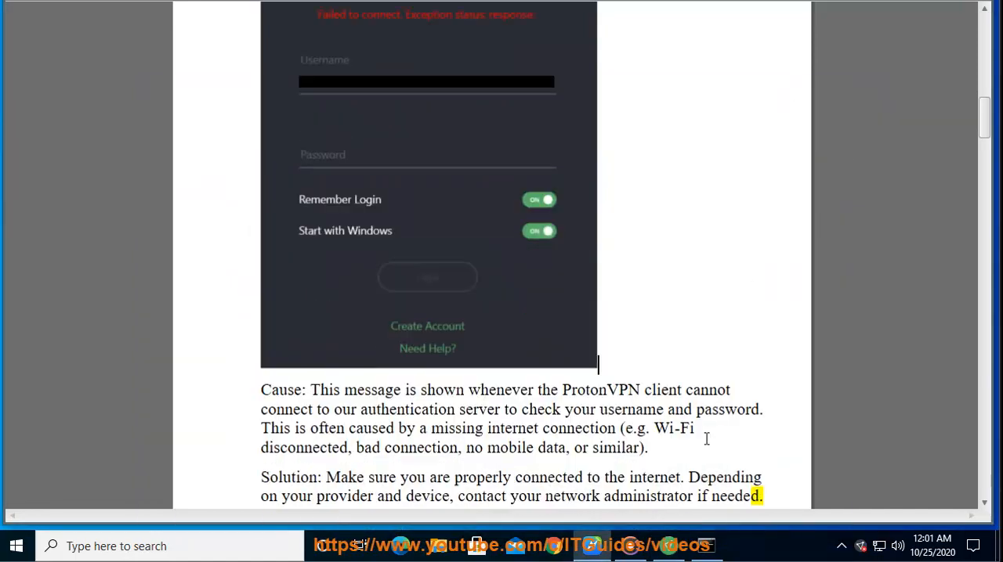
pyautogui.scroll(-3)
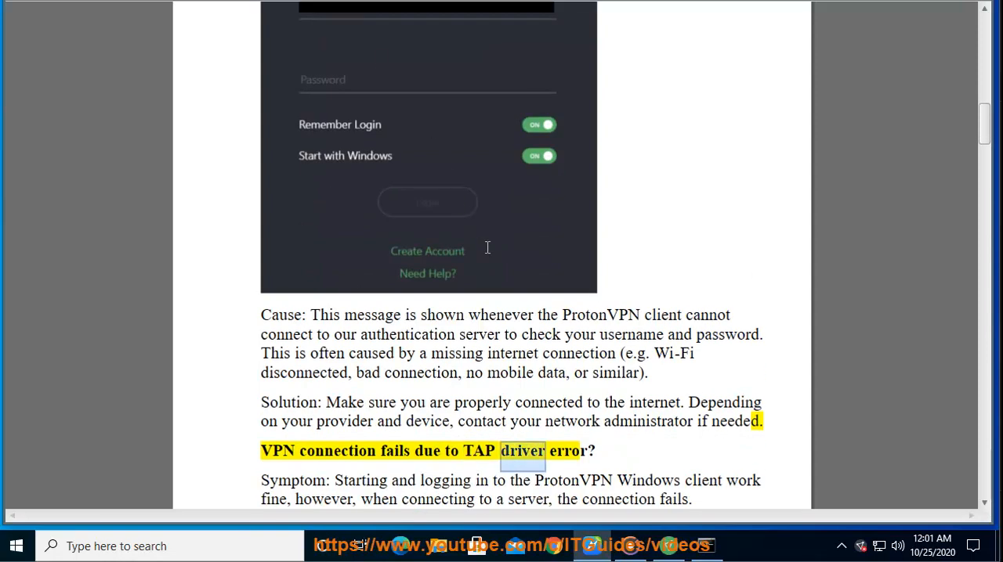
pyautogui.scroll(-3)
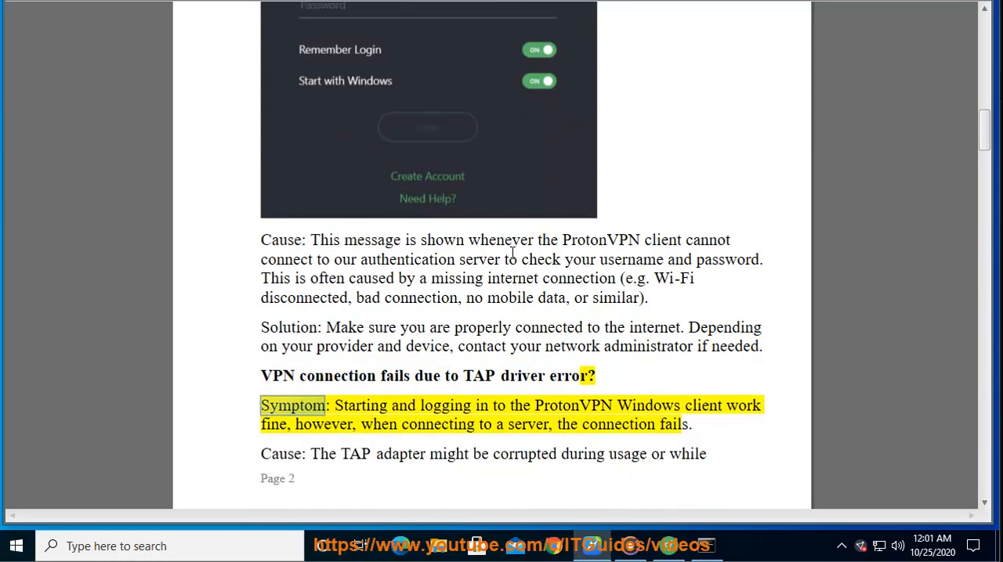
pyautogui.doubleClick(574, 405)
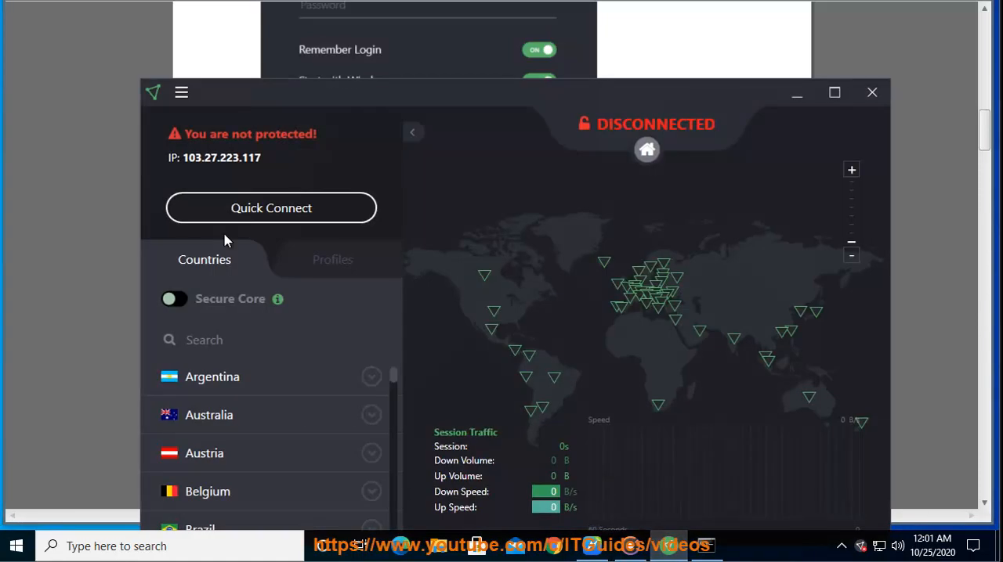
pyautogui.moveTo(328, 415)
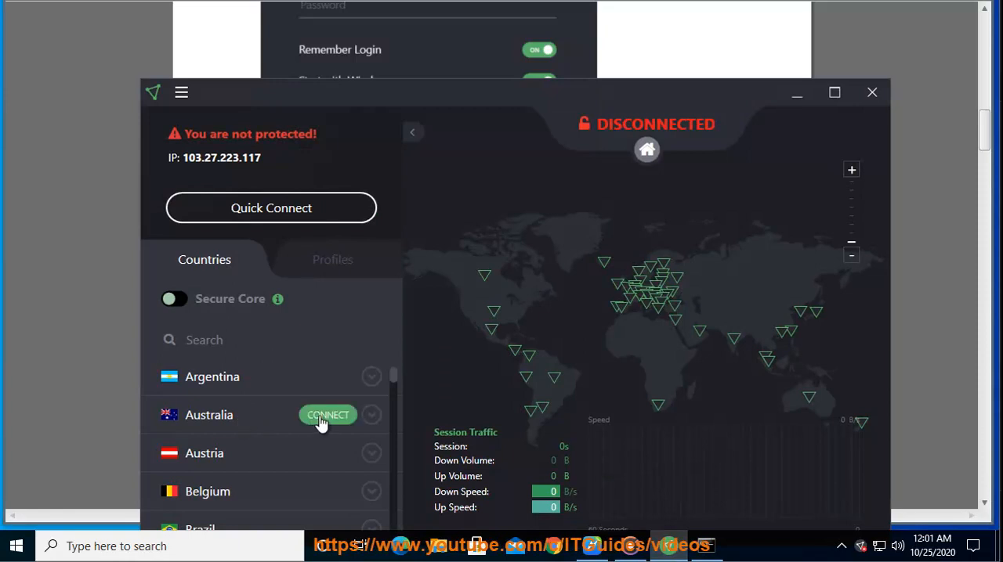
pyautogui.click(327, 415)
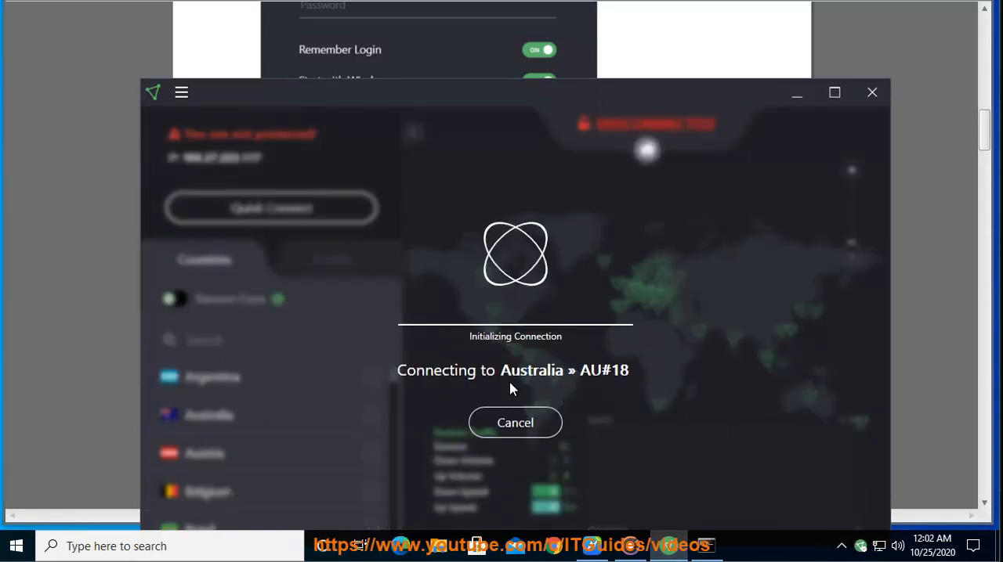
pyautogui.moveTo(675, 369)
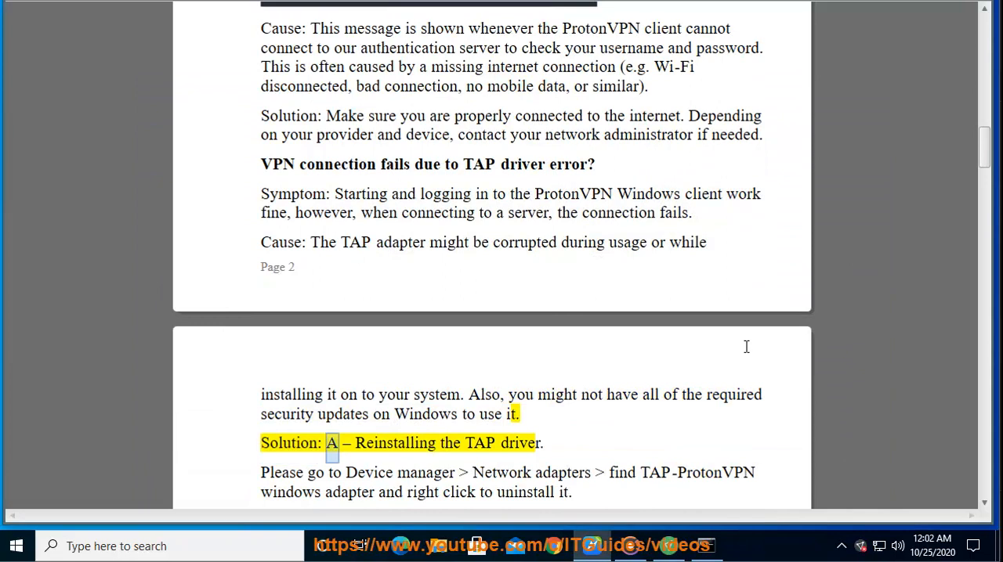
# Review Solution A and select the 'Reinstalling the TAP driver' text.
pyautogui.doubleClick(521, 442)
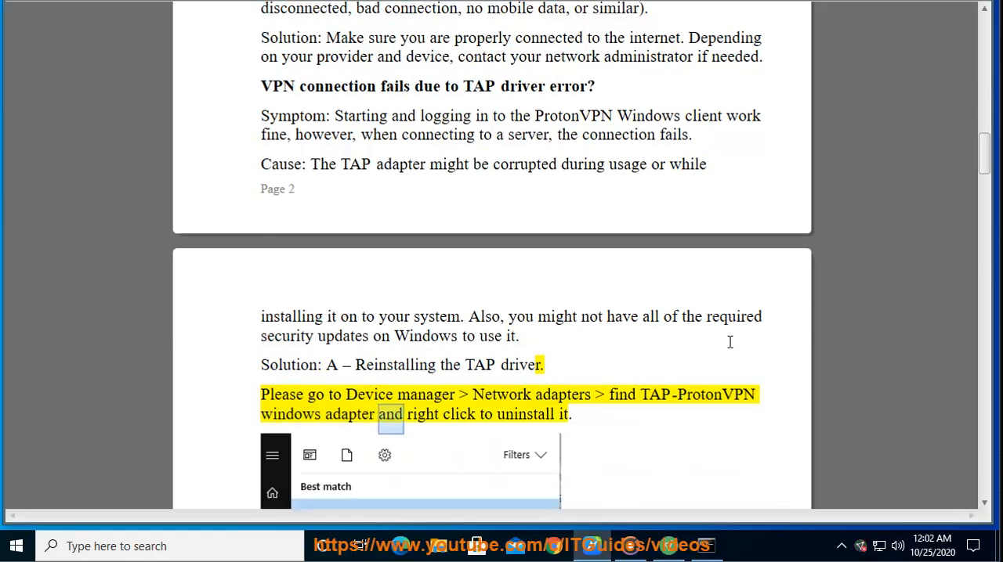
pyautogui.scroll(-3)
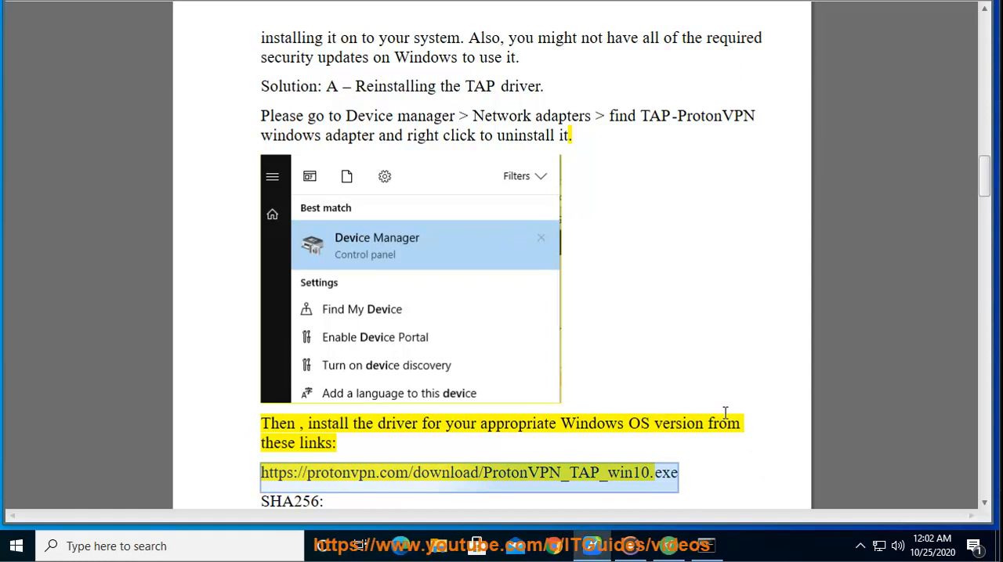
pyautogui.moveTo(715, 401)
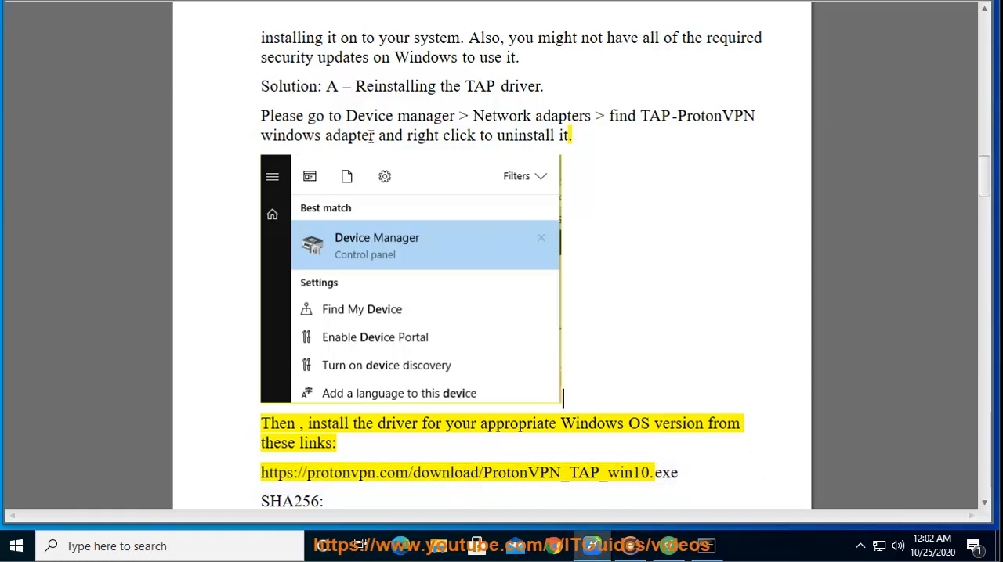
pyautogui.scroll(-3)
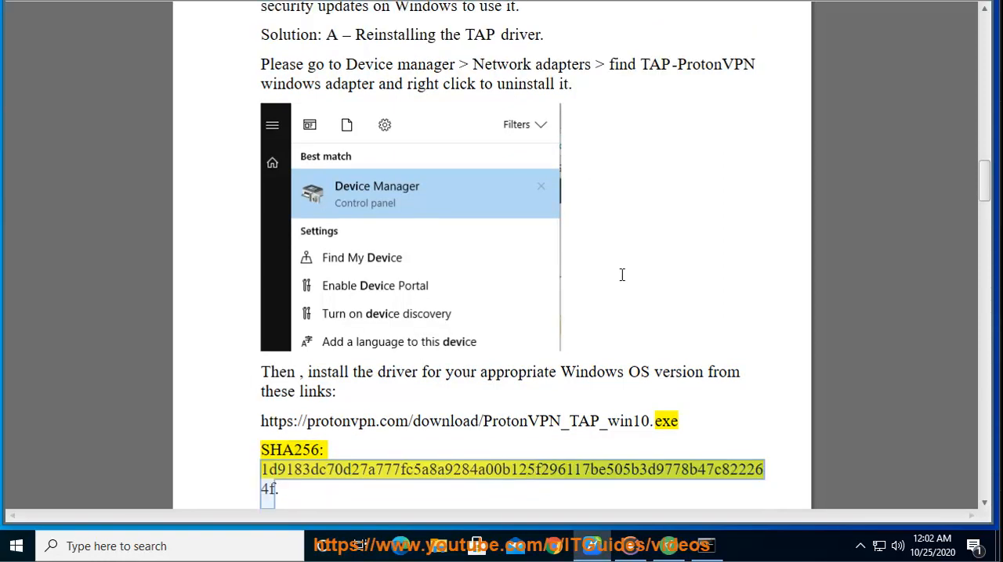
pyautogui.moveTo(243, 6)
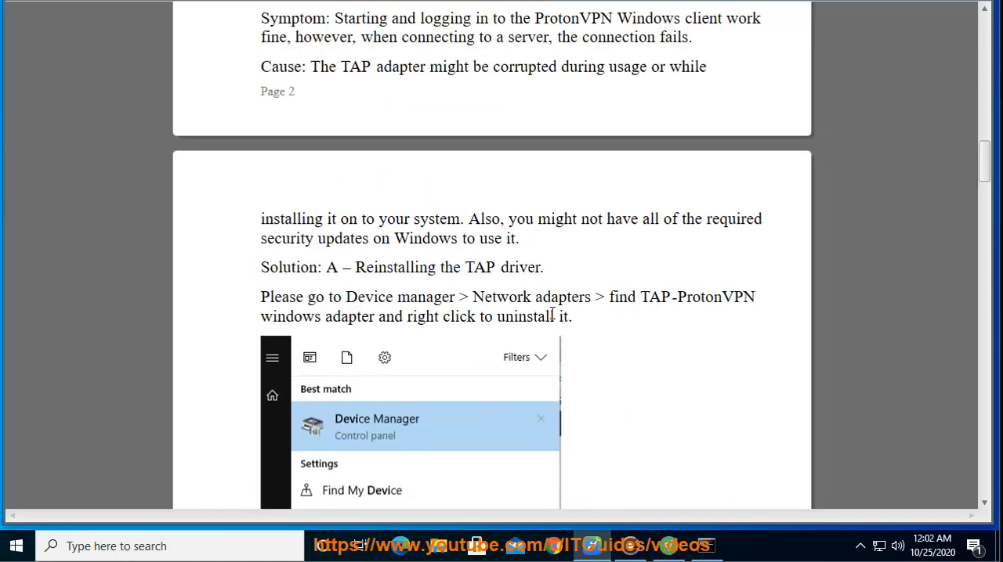
pyautogui.moveTo(342, 267); pyautogui.dragTo(543, 266)
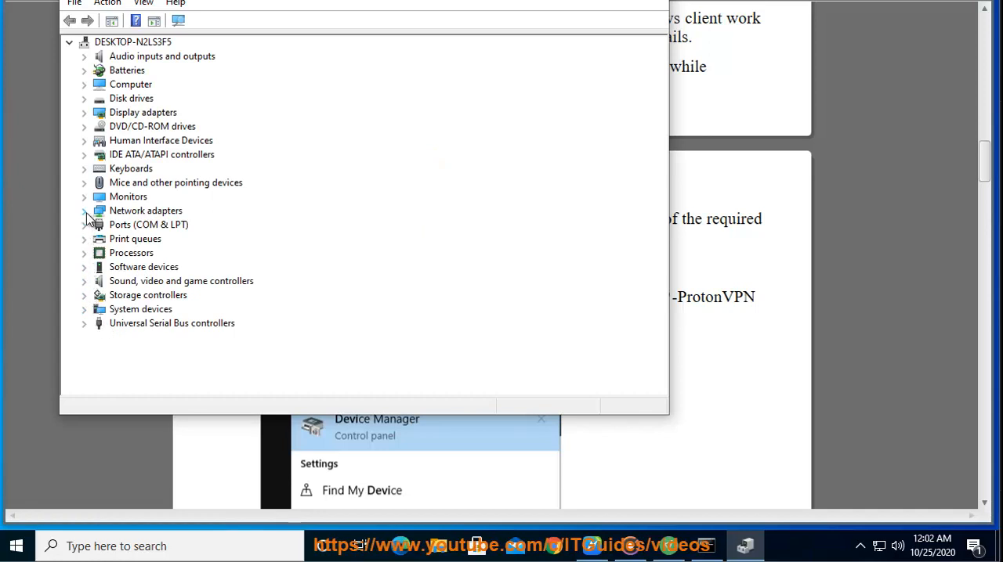
# Uninstall the TAP-ProtonVPN Windows Adapter V9 along with its driver software.
pyautogui.click(85, 210)
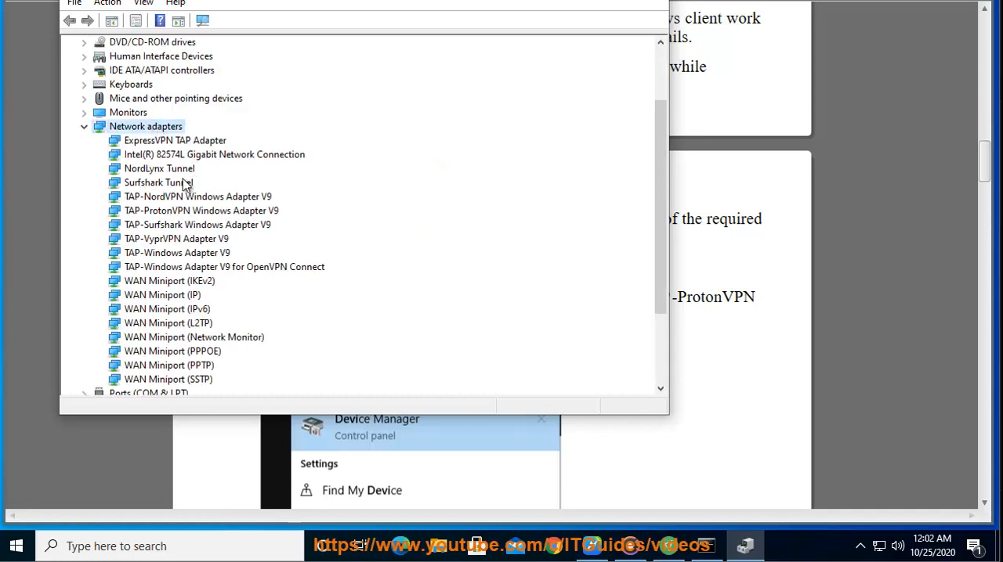
pyautogui.click(200, 210)
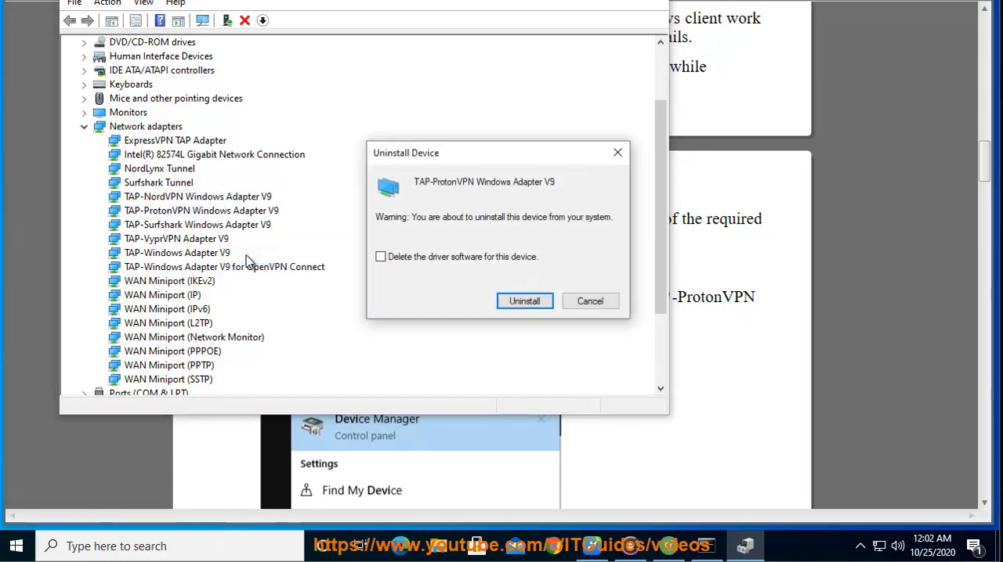
pyautogui.click(380, 257)
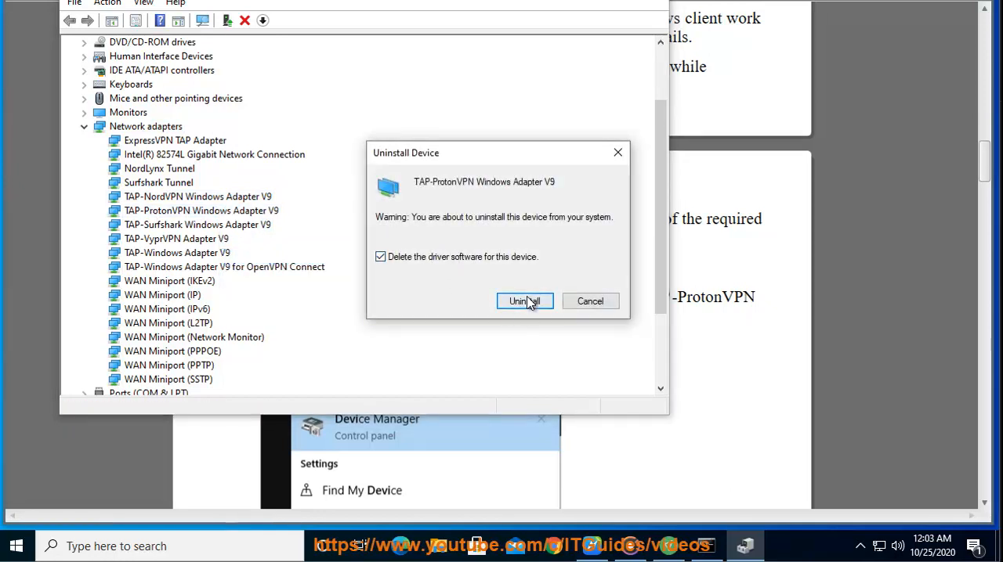
pyautogui.click(523, 301)
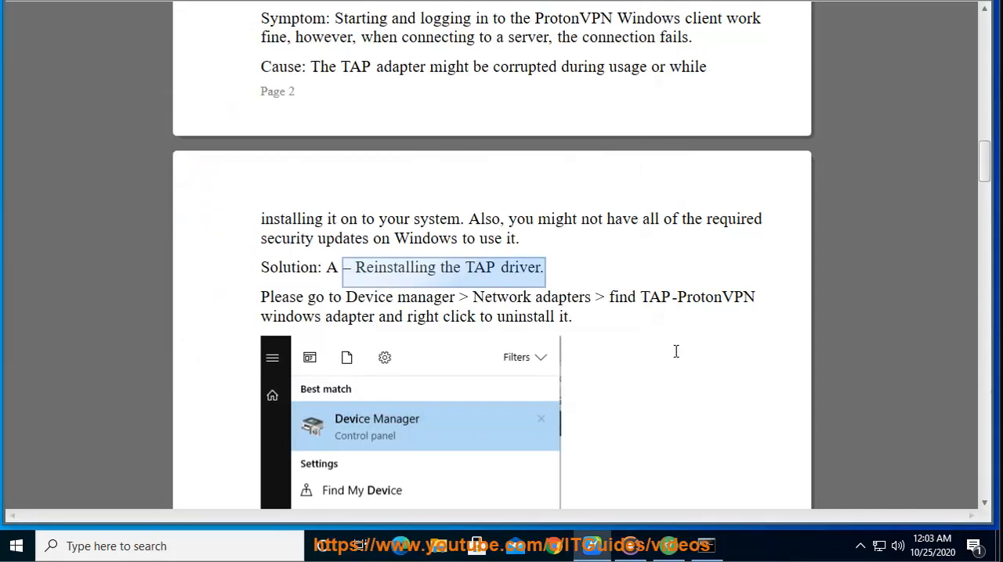
# Locate the Windows 10 driver link and run winver to check the Windows version.
pyautogui.scroll(-3)
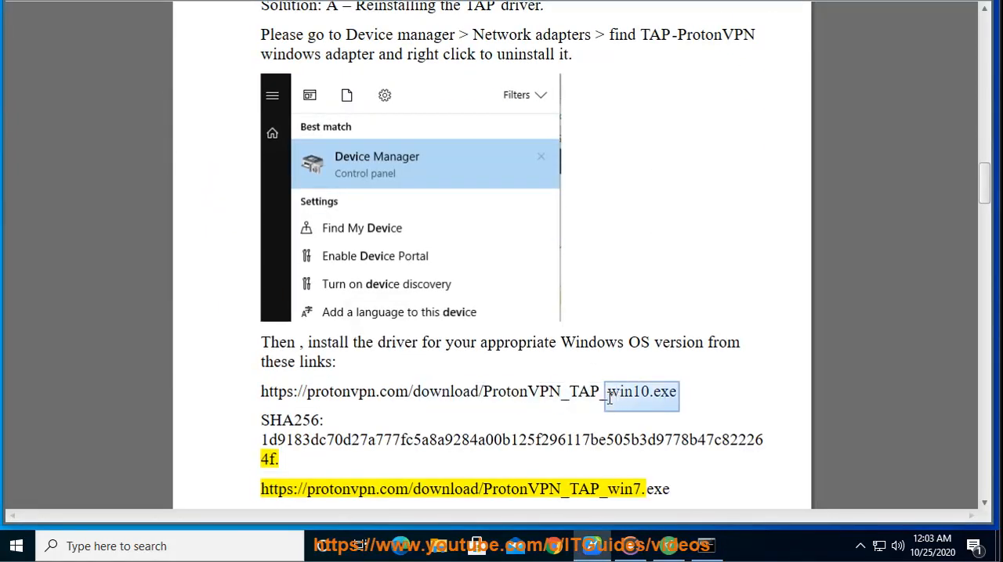
pyautogui.click(678, 392)
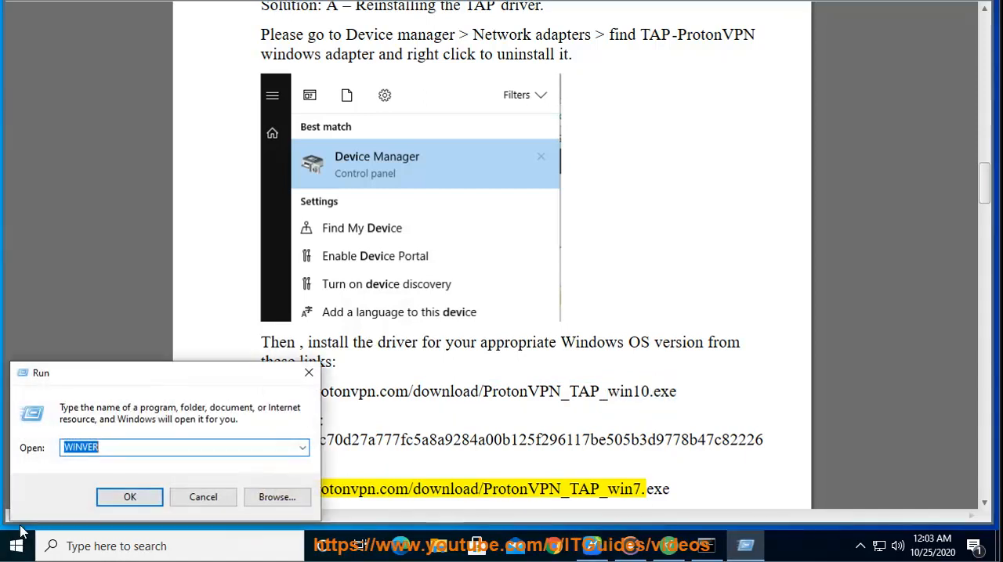
pyautogui.click(129, 498)
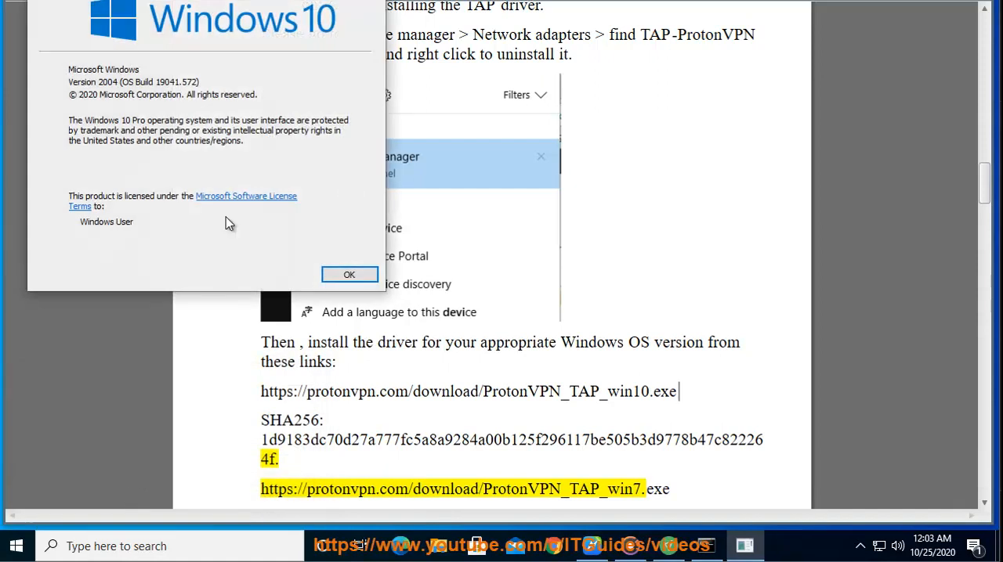
pyautogui.moveTo(349, 274)
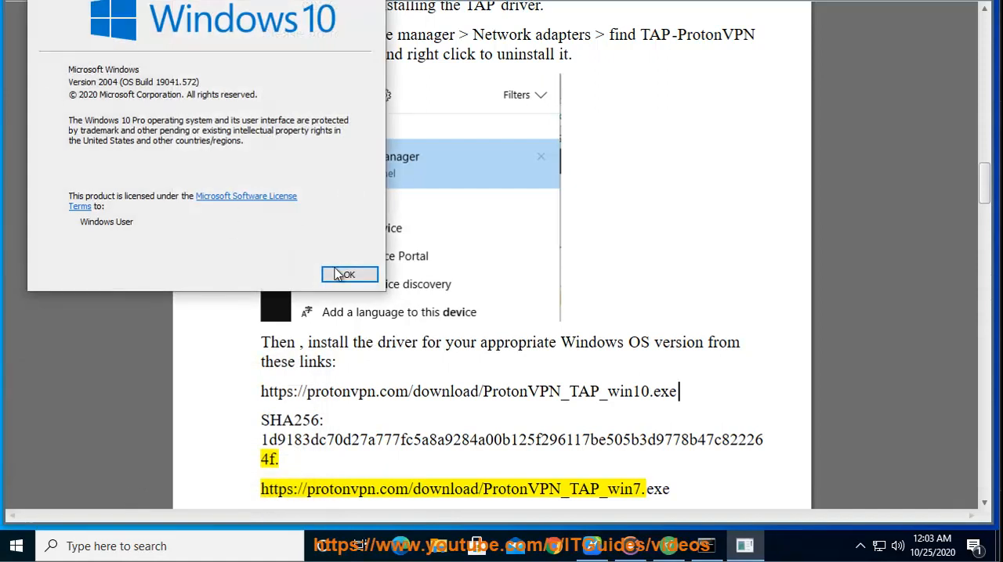
# Close the About Windows information box.
pyautogui.click(348, 274)
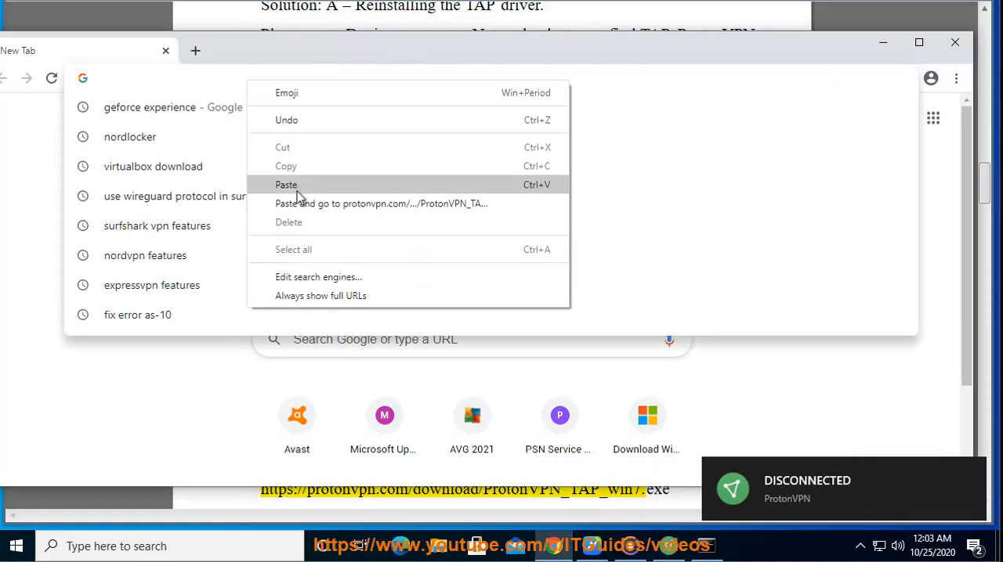
# Download the TAP-ProtonVPN installer and install it with default components into the default folder.
pyautogui.click(382, 204)
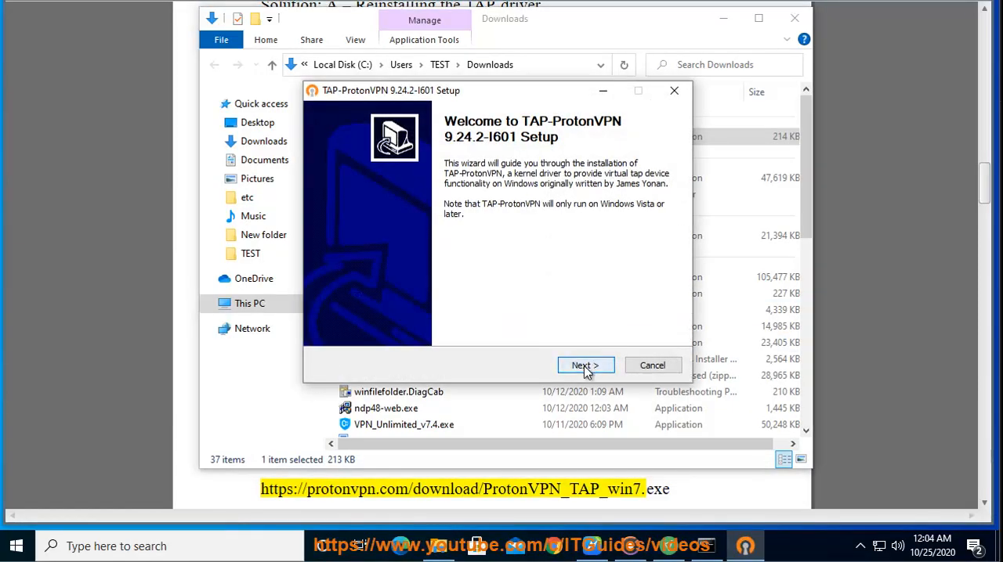
pyautogui.click(586, 365)
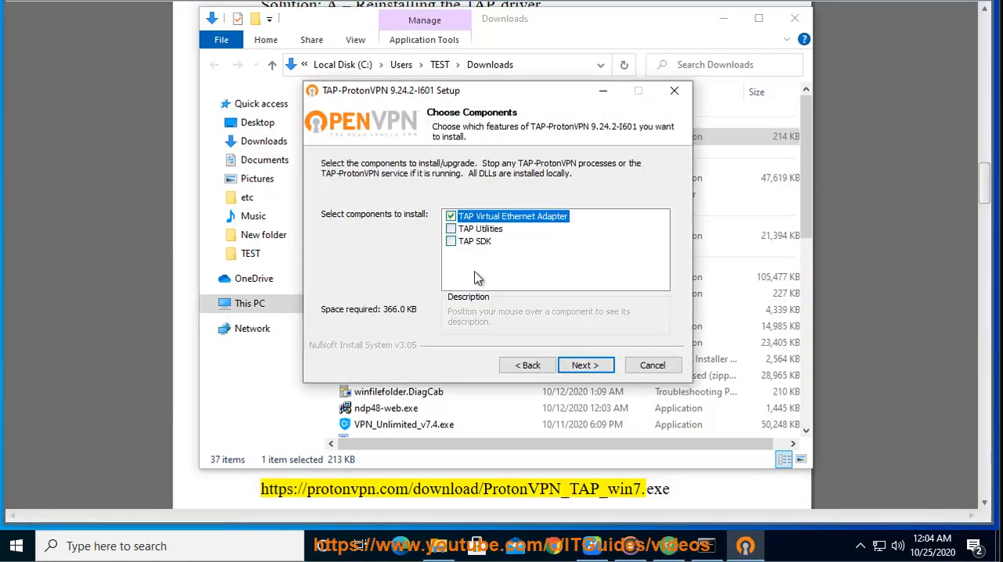
pyautogui.click(586, 365)
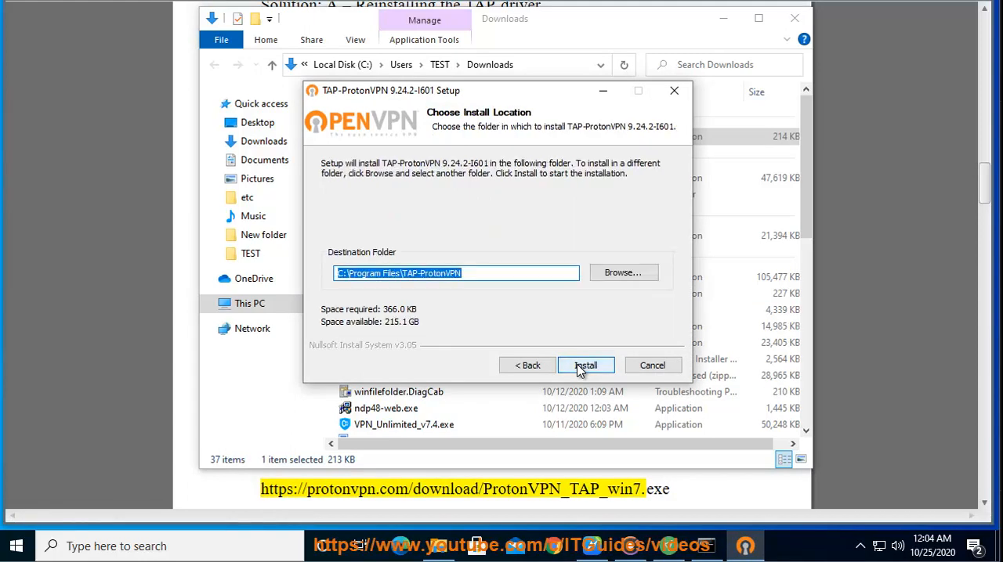
pyautogui.click(586, 365)
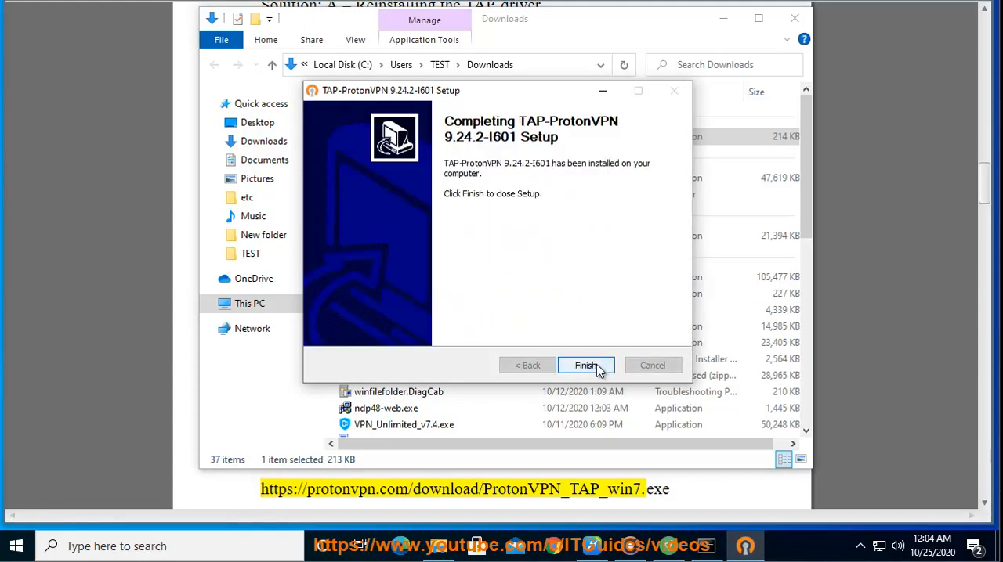
pyautogui.click(586, 365)
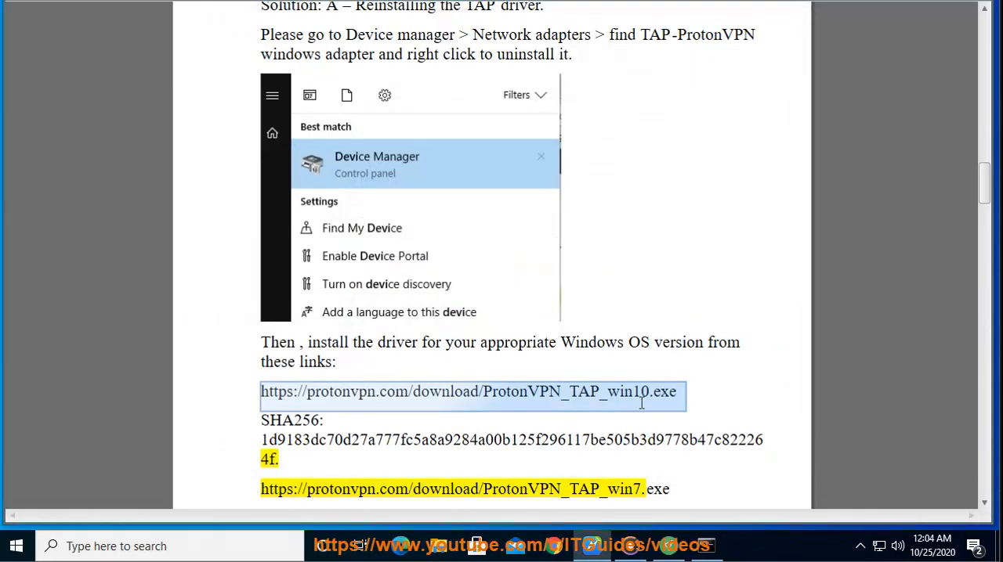
# Read through Solution B on installing Windows updates.
pyautogui.click(637, 392)
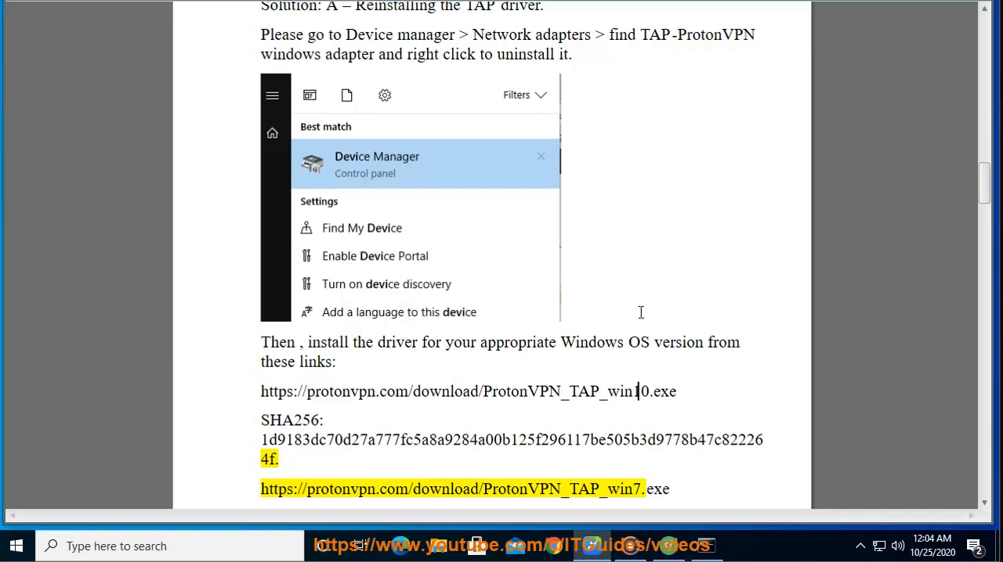
pyautogui.scroll(-3)
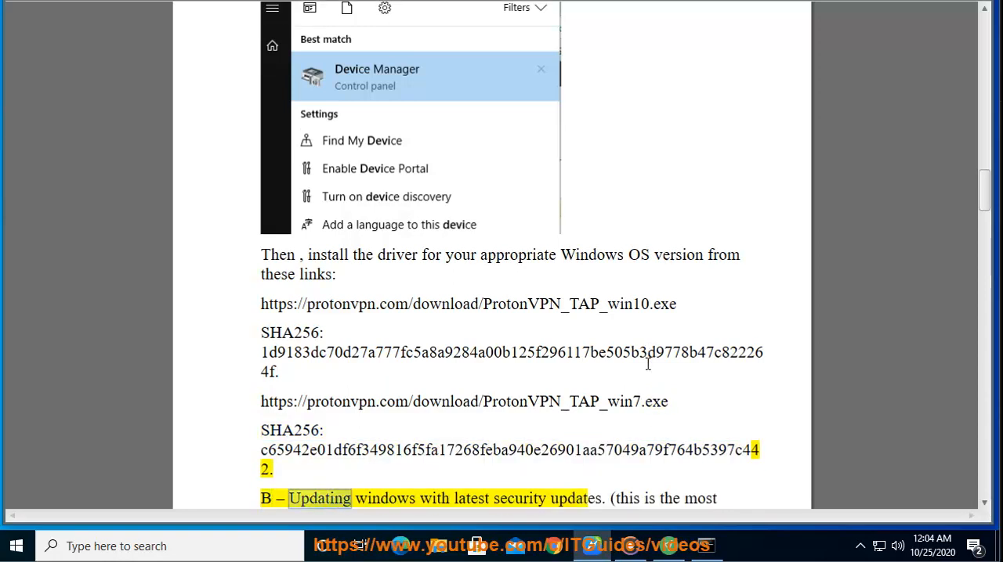
pyautogui.doubleClick(573, 498)
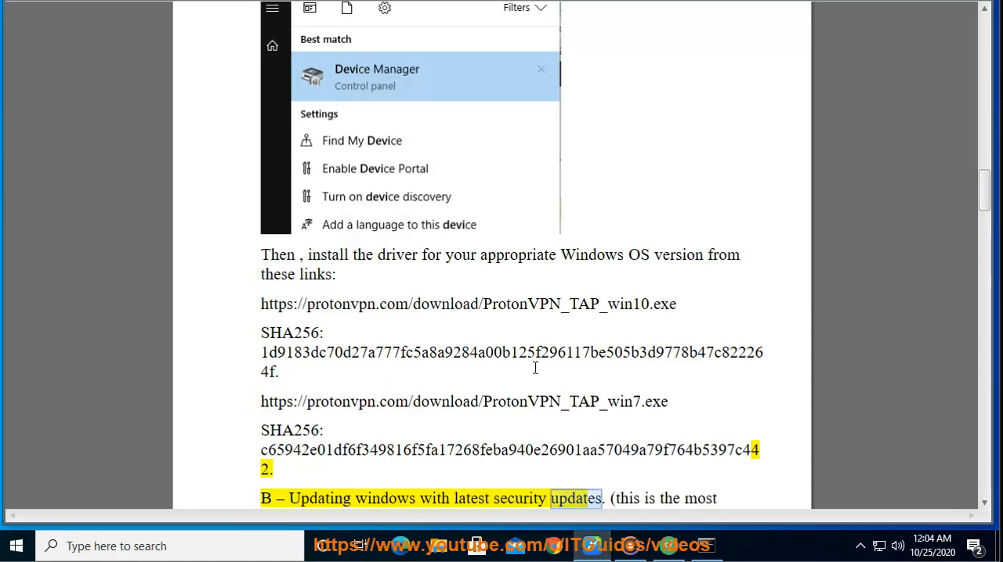
pyautogui.scroll(-3)
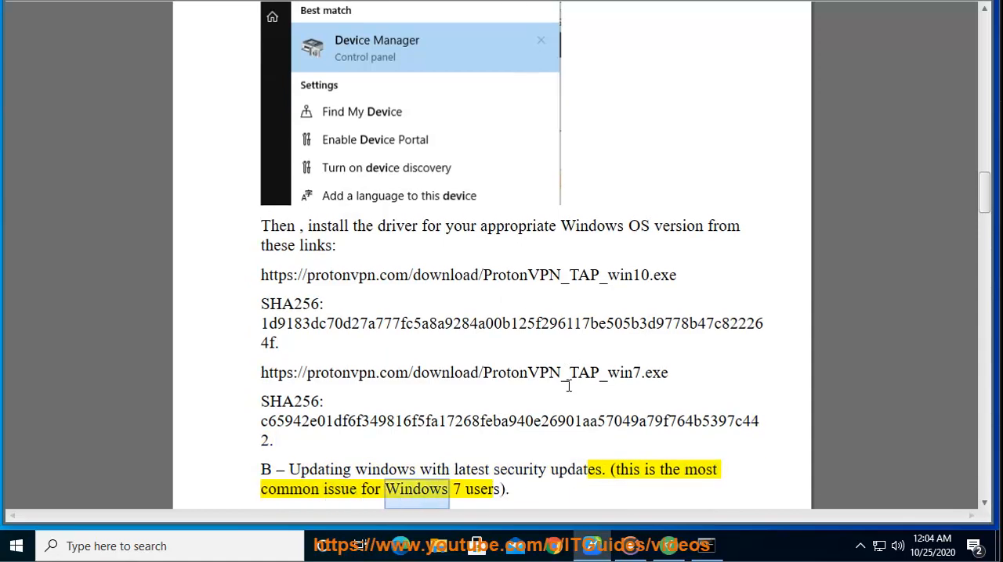
pyautogui.scroll(-3)
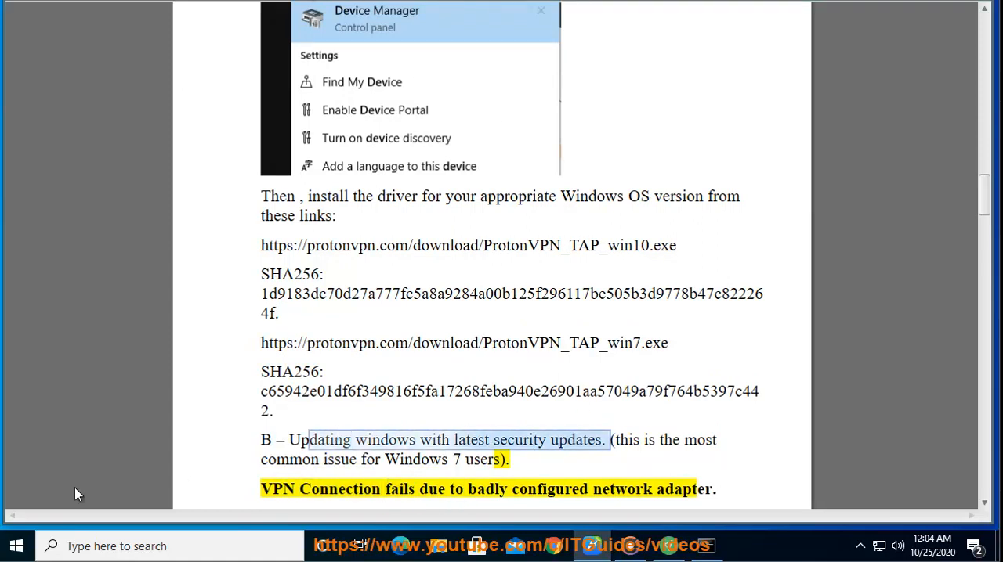
pyautogui.click(745, 545)
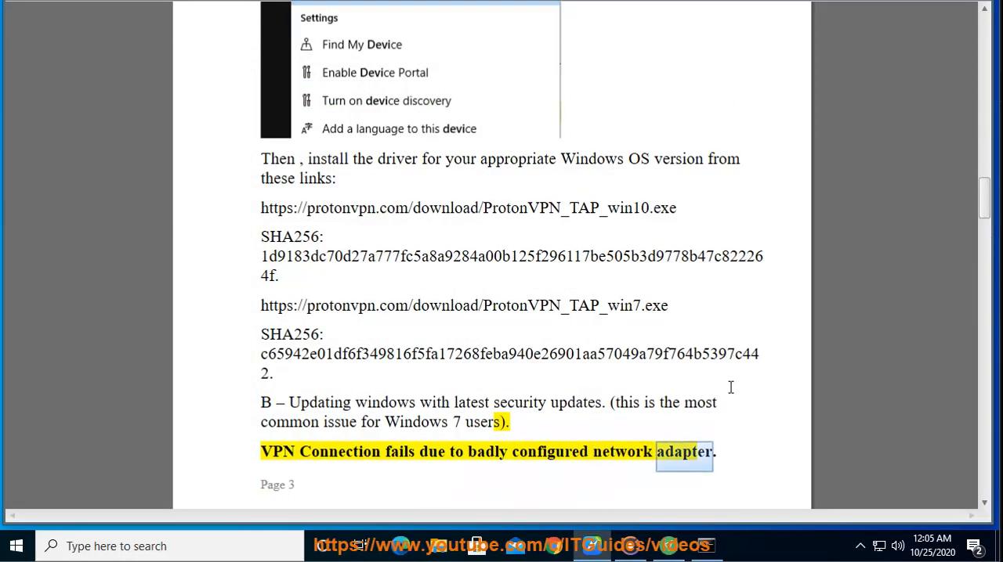
# Review the badly configured network adapter issue's Symptom and Cause lines.
pyautogui.scroll(-3)
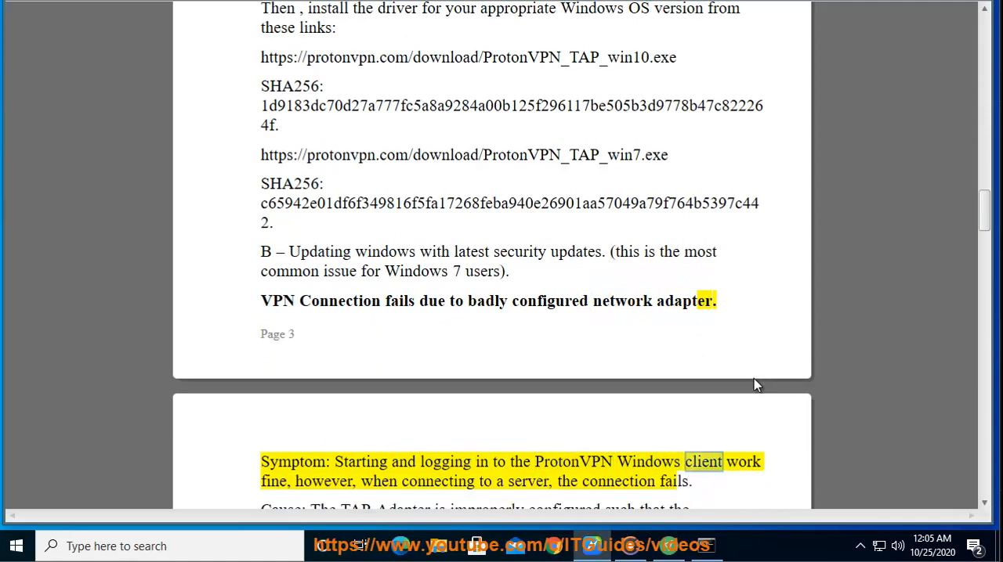
pyautogui.doubleClick(438, 481)
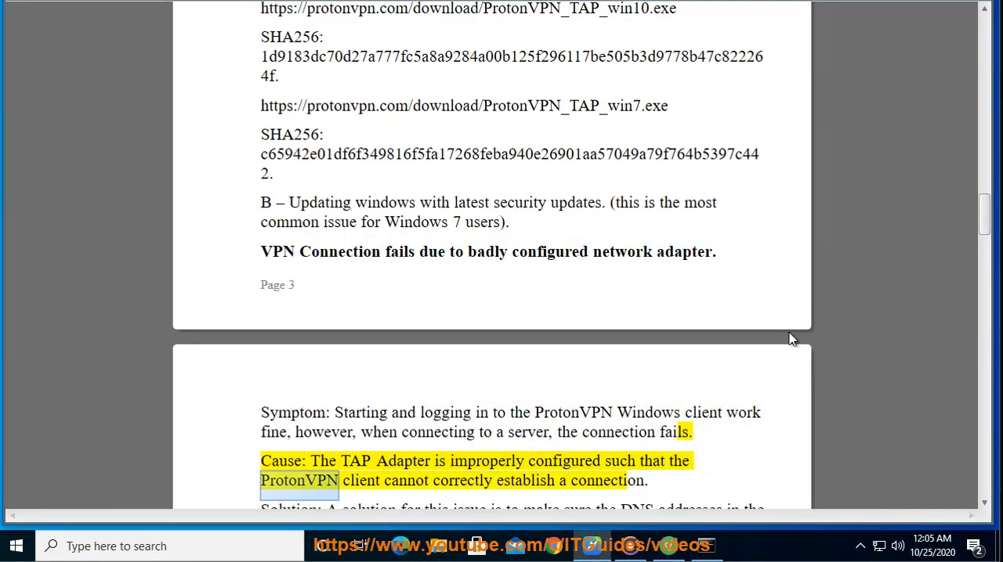
pyautogui.doubleClick(606, 481)
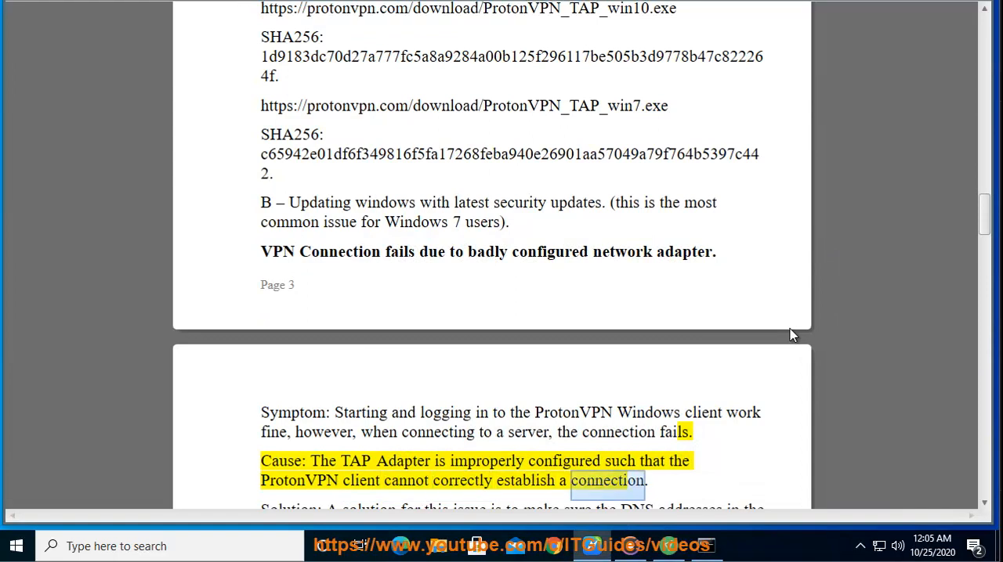
pyautogui.scroll(-3)
pyautogui.write('c')
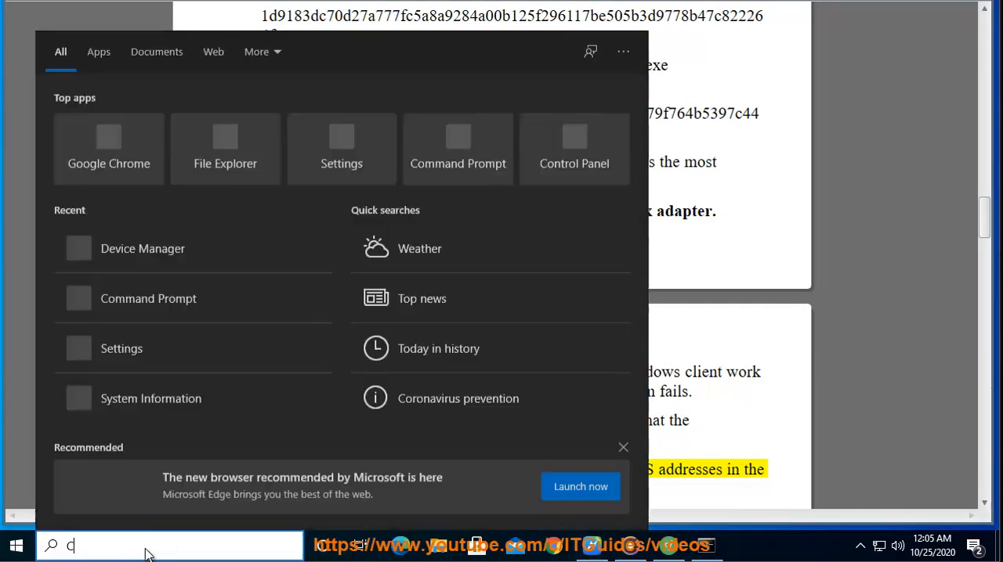
# Check the Ethernet0 connection status in Network and Sharing Center and close it.
pyautogui.click(573, 149)
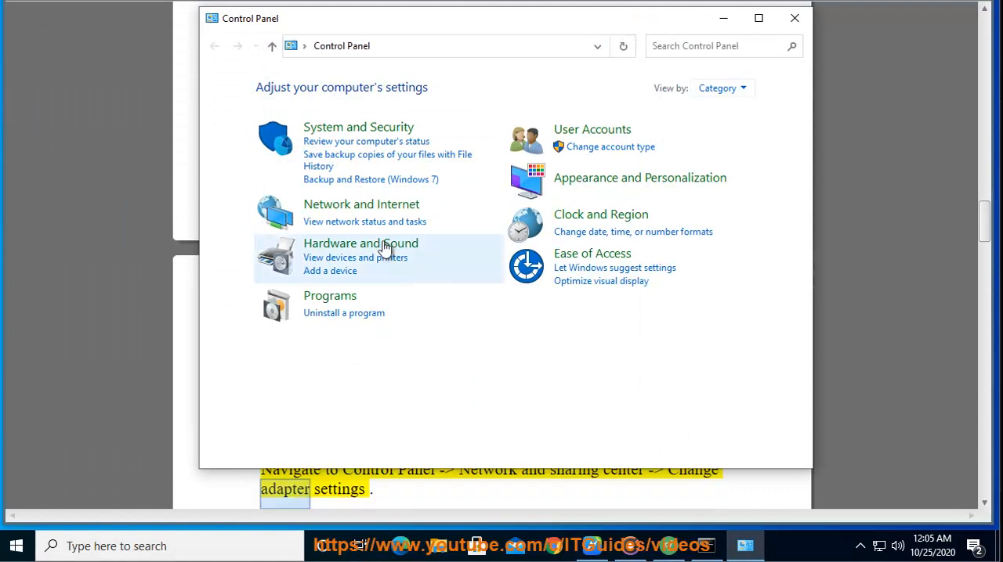
pyautogui.click(360, 204)
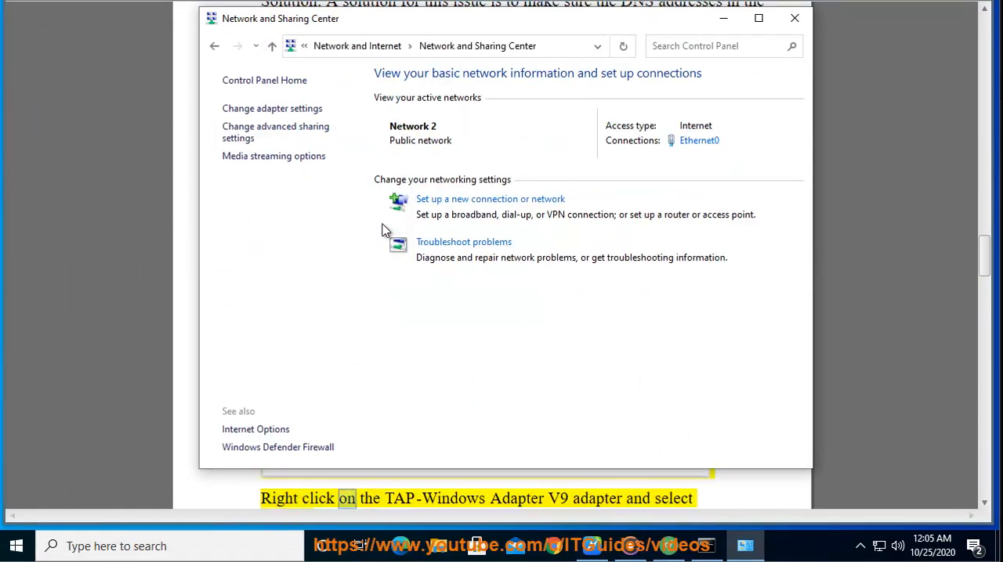
pyautogui.moveTo(686, 144)
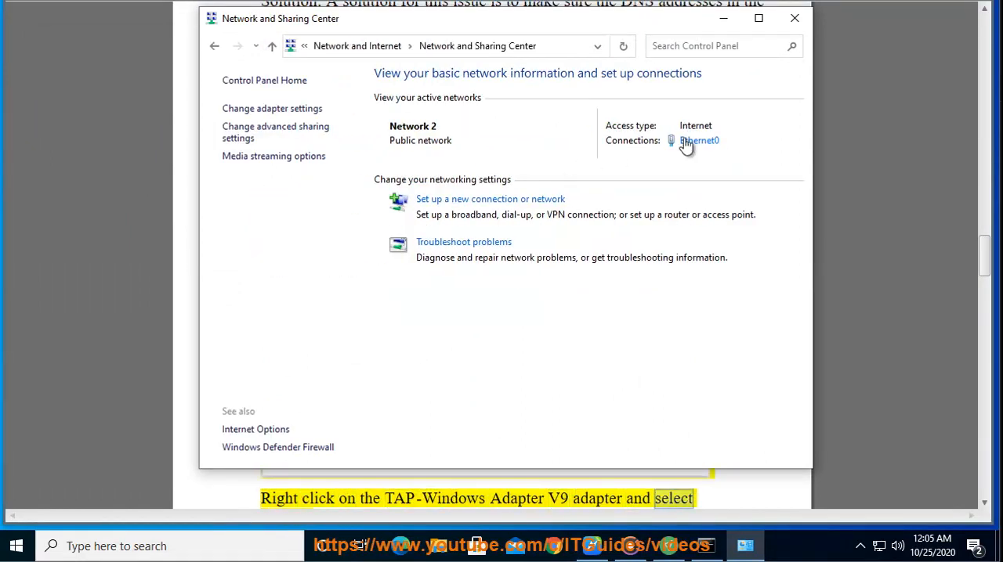
pyautogui.click(698, 141)
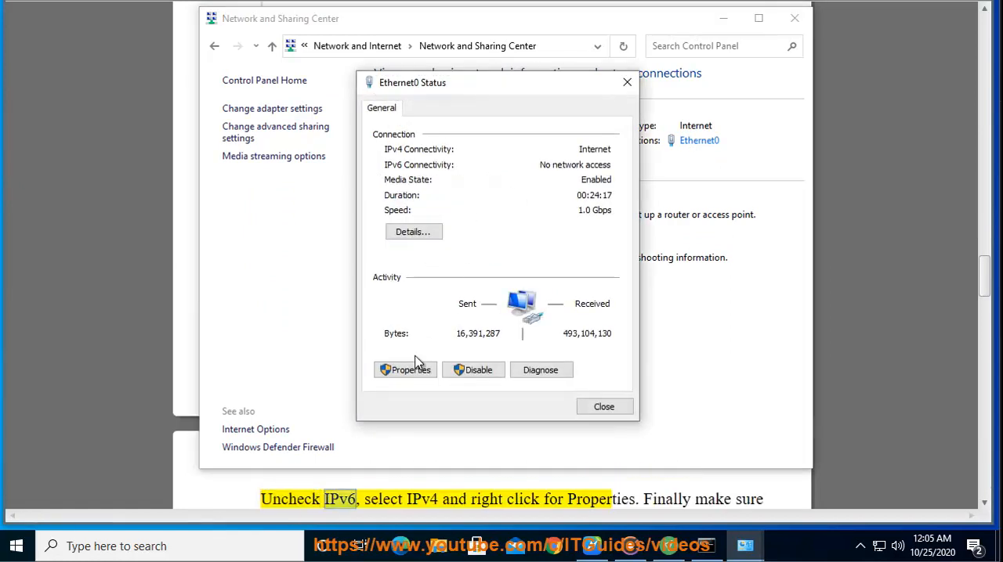
pyautogui.click(405, 369)
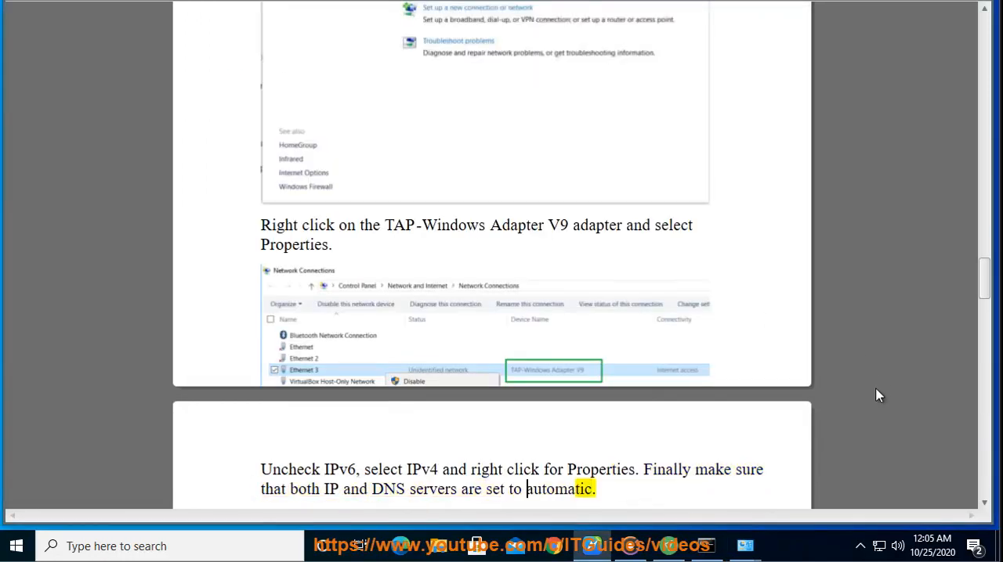
# Scroll to the 'VPN Connection fails due to authentication failure?' section, highlighting words in its symptom and cause.
pyautogui.scroll(-3)
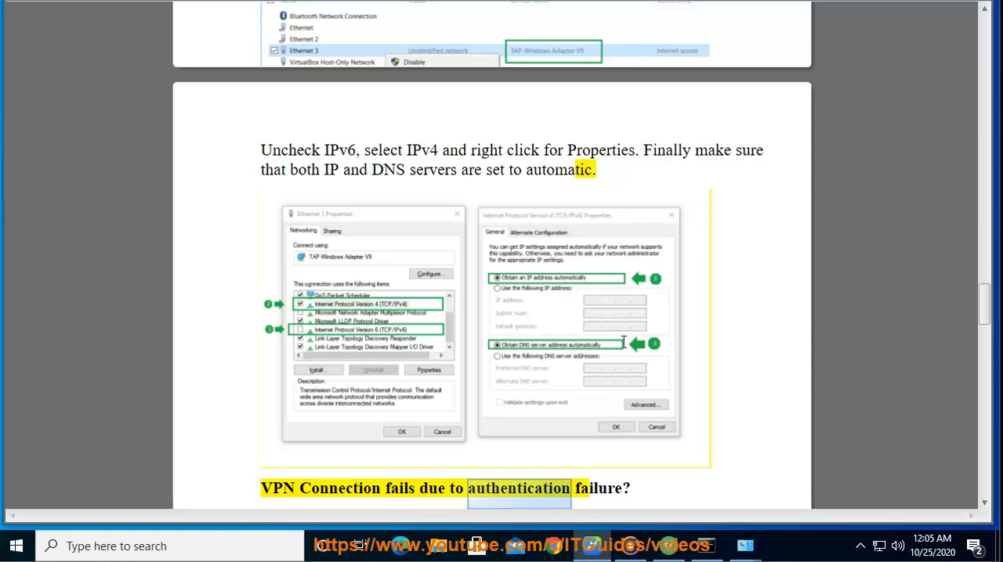
pyautogui.scroll(-3)
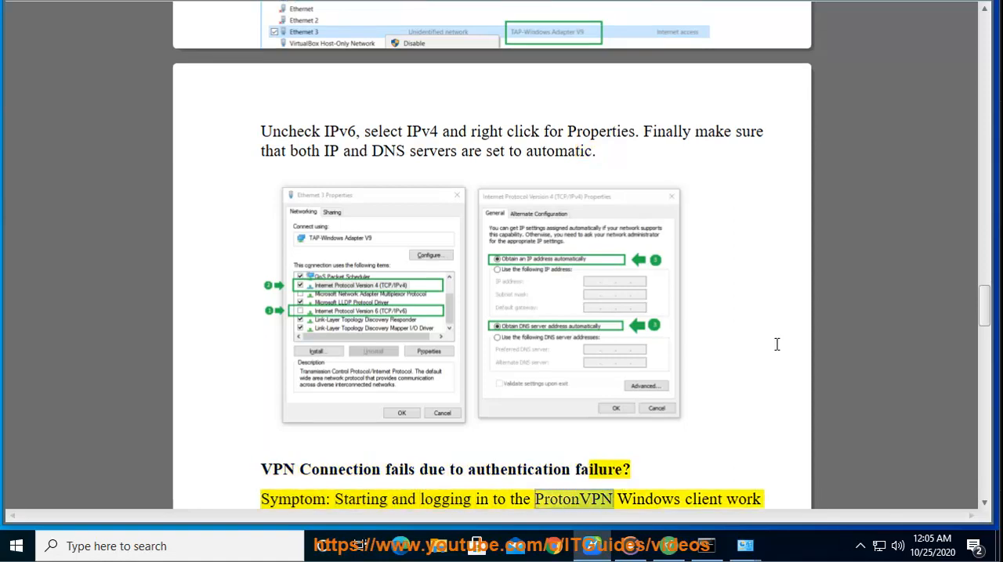
pyautogui.scroll(-3)
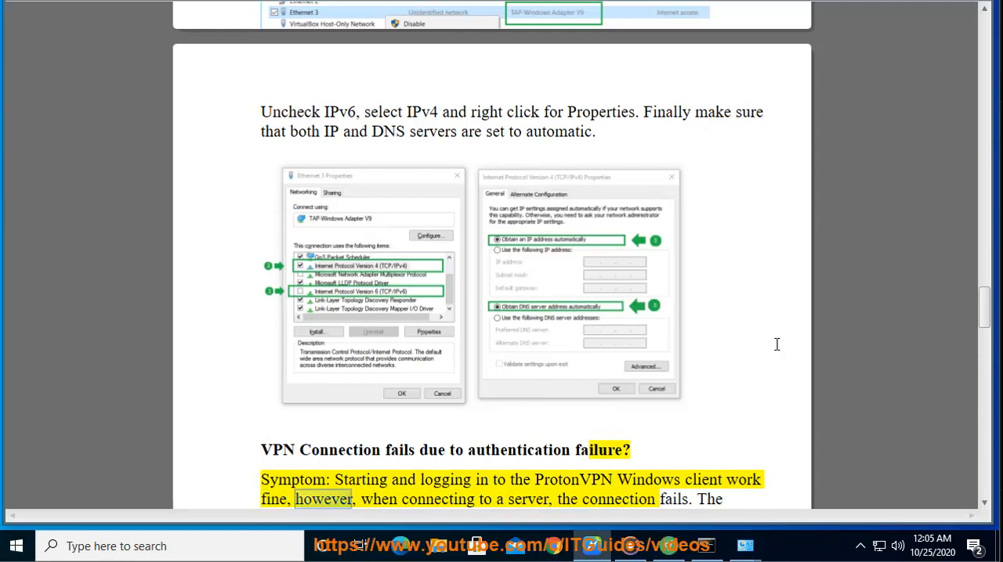
pyautogui.doubleClick(617, 499)
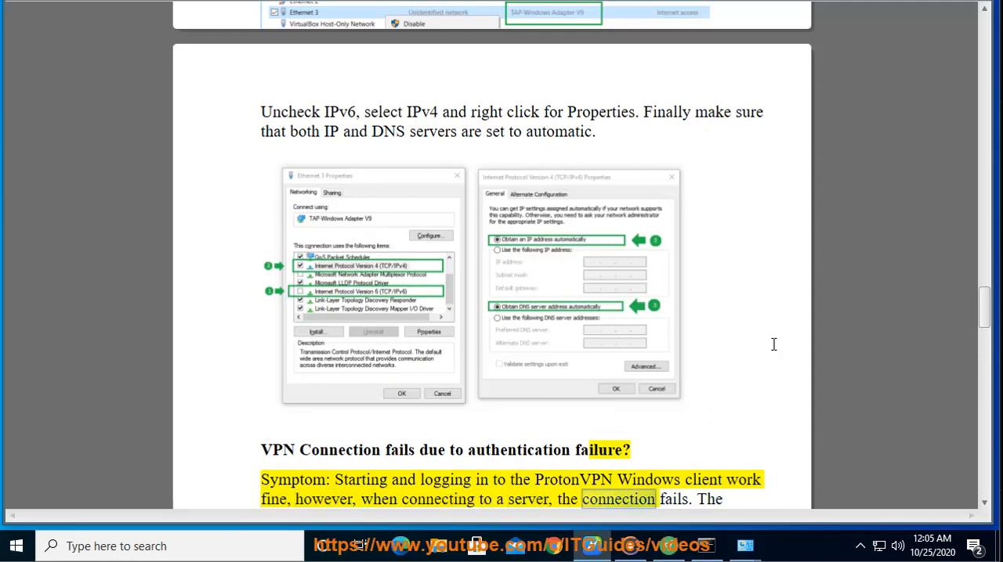
pyautogui.scroll(-3)
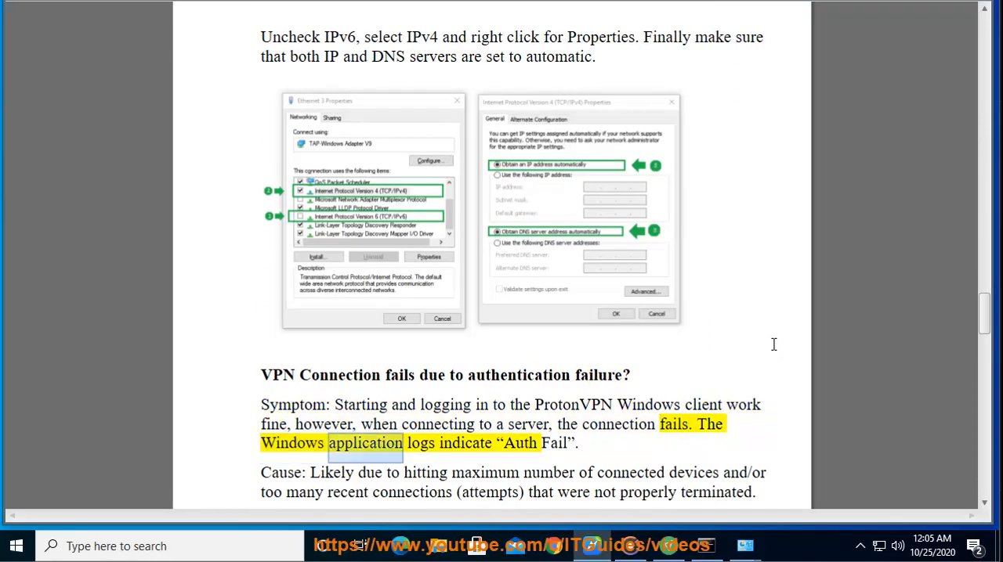
pyautogui.doubleClick(553, 441)
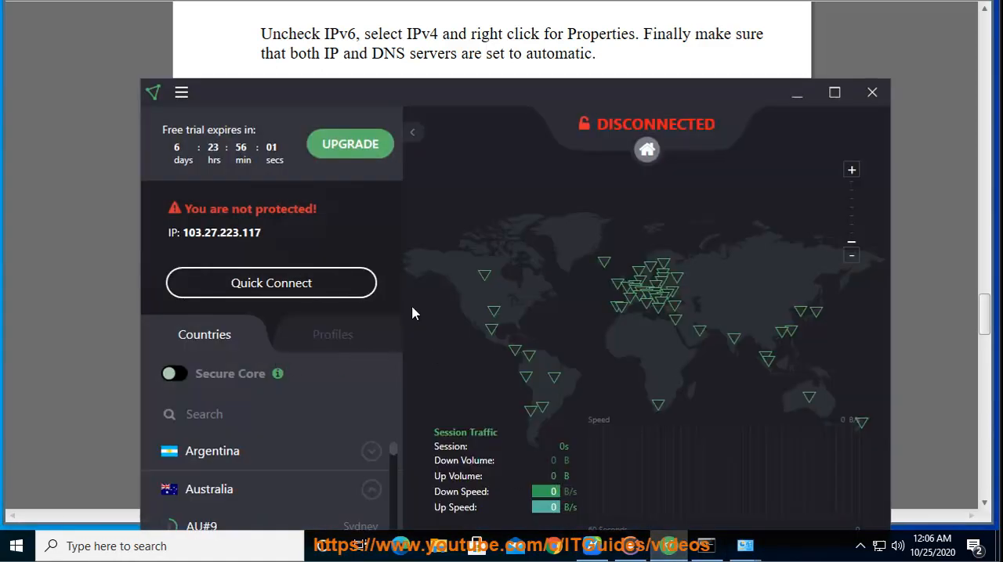
pyautogui.moveTo(312, 154)
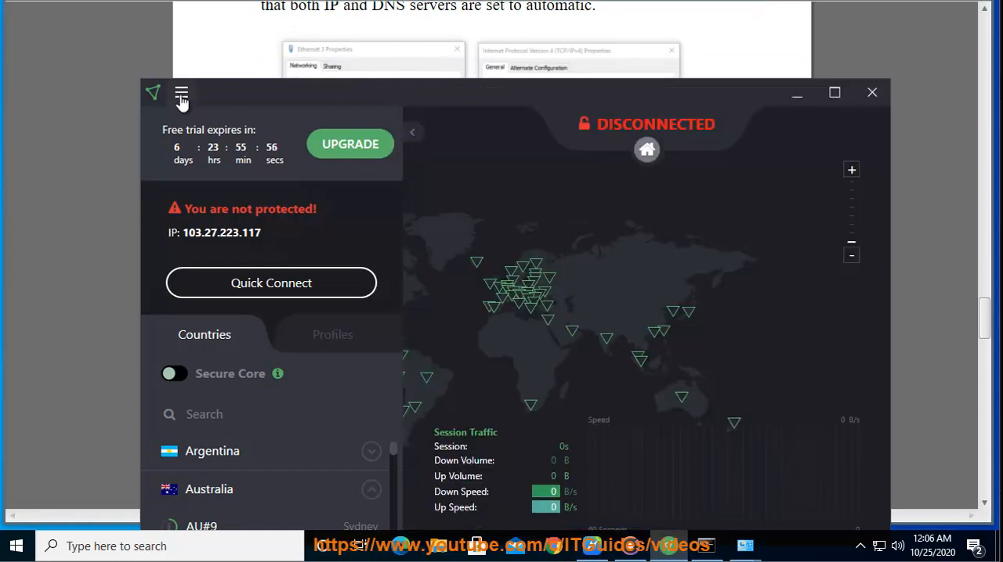
# Review the ProtonVPN client's hamburger menu options and dismiss it to return to Word.
pyautogui.click(182, 94)
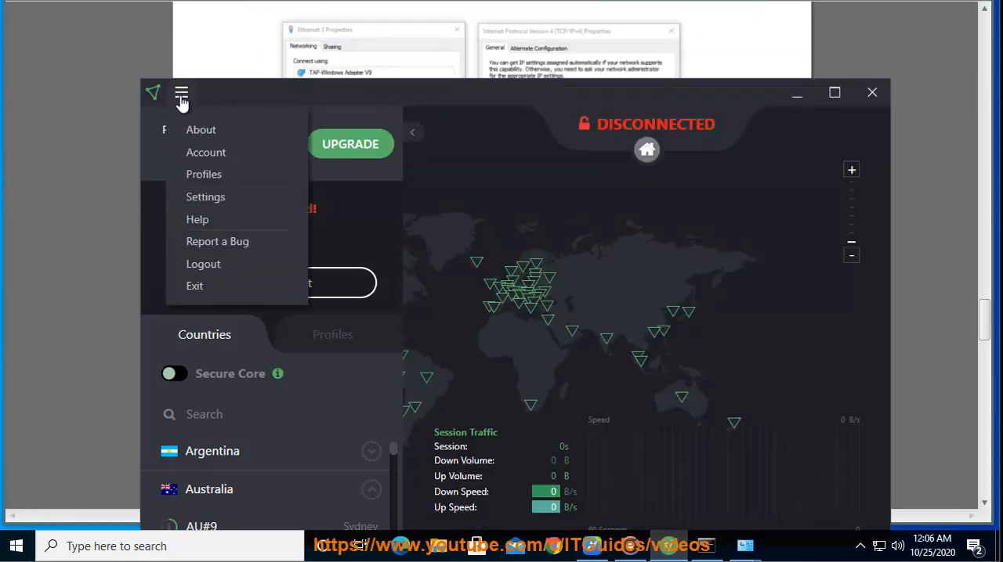
pyautogui.click(203, 174)
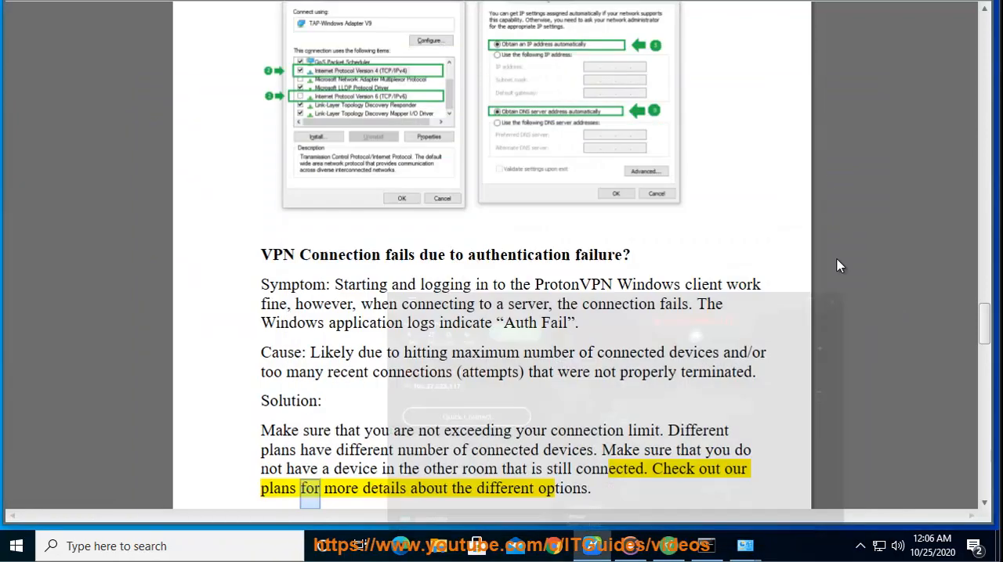
# Scroll past the wait-five-minutes and retry-another-server advice to the 'VPN is disconnecting / DNS is not resolving?' heading.
pyautogui.scroll(-3)
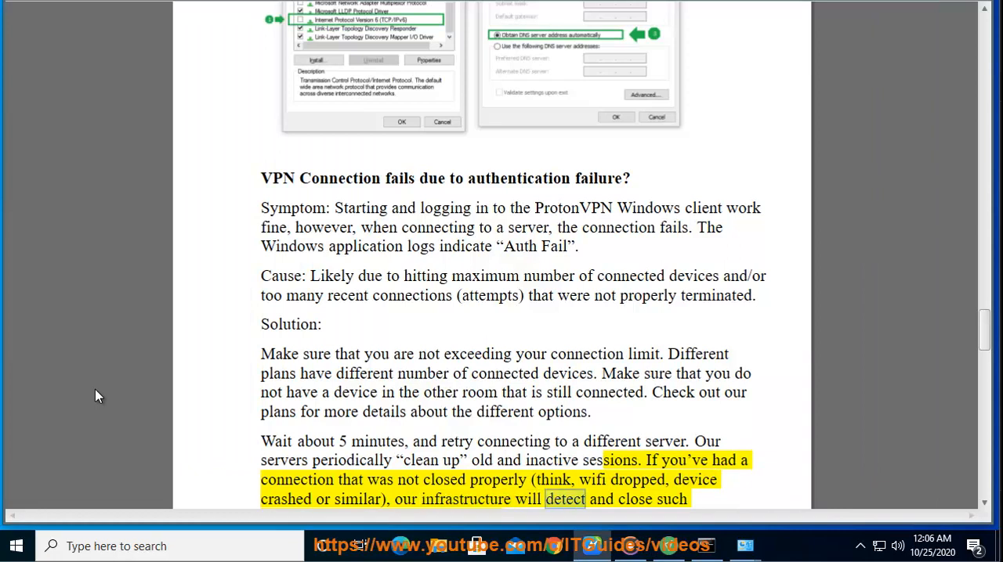
pyautogui.scroll(-3)
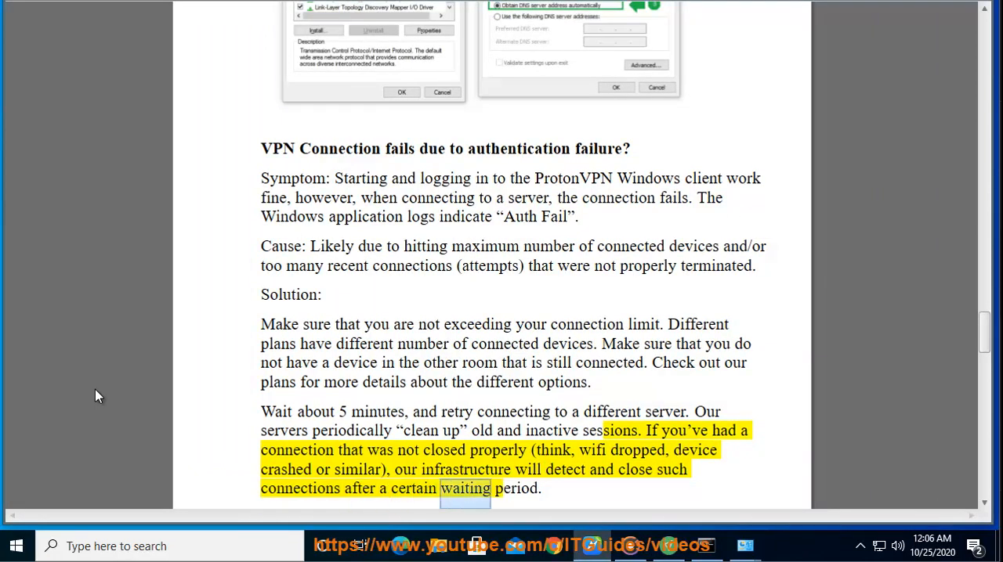
pyautogui.scroll(-3)
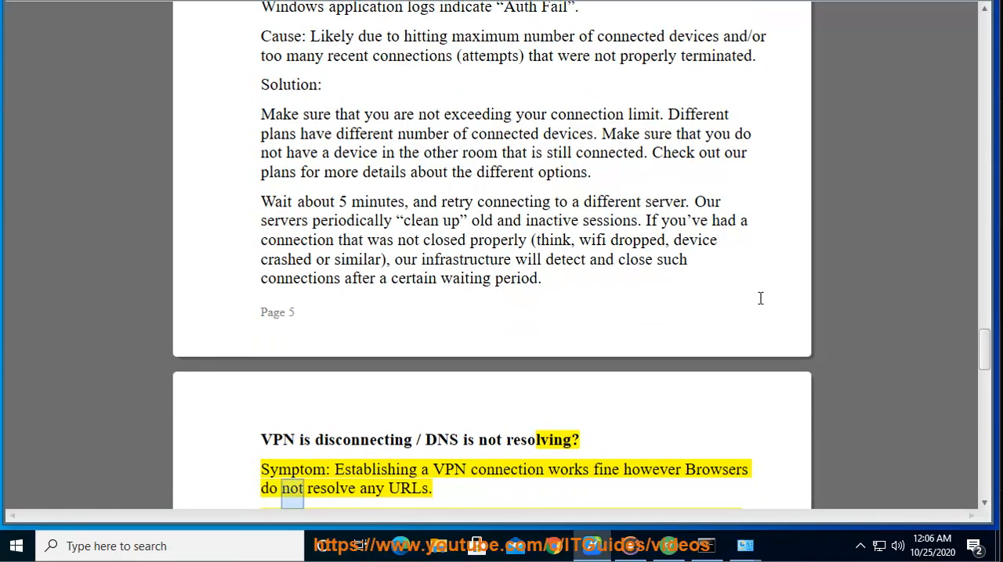
pyautogui.scroll(-3)
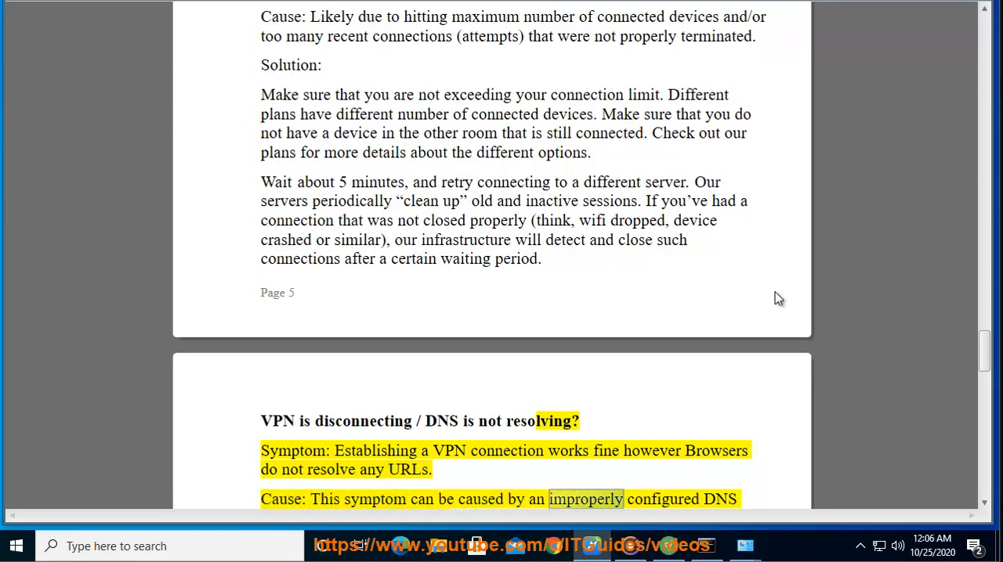
pyautogui.scroll(-3)
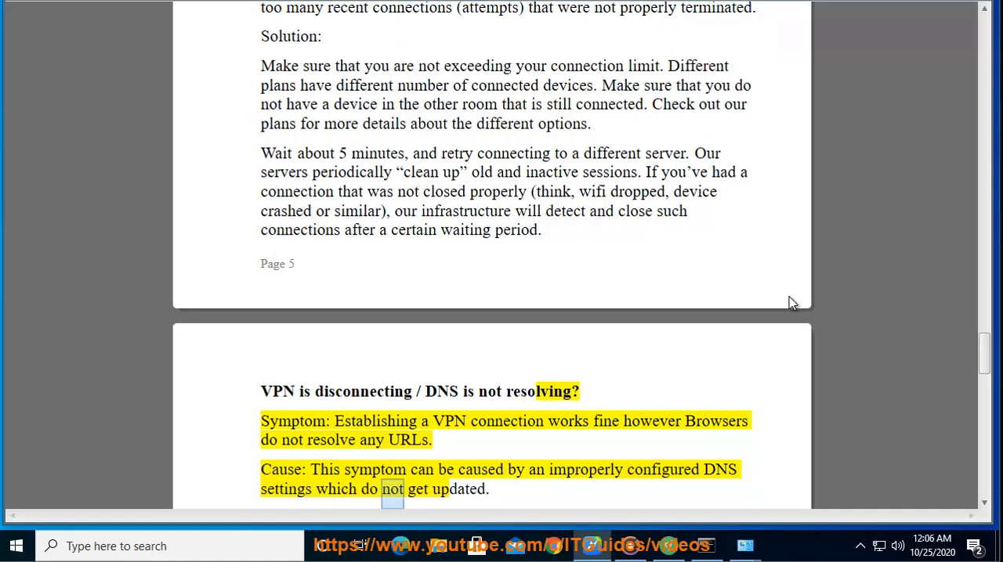
# Reach the DNS solution, show Command Prompt via a 'c' Start search, and return to the document.
pyautogui.scroll(-3)
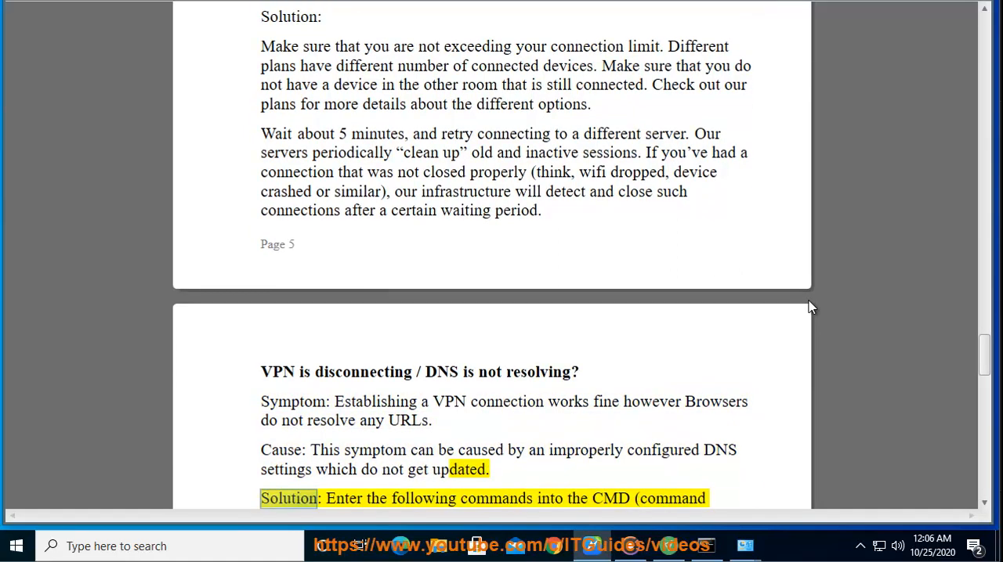
pyautogui.scroll(-3)
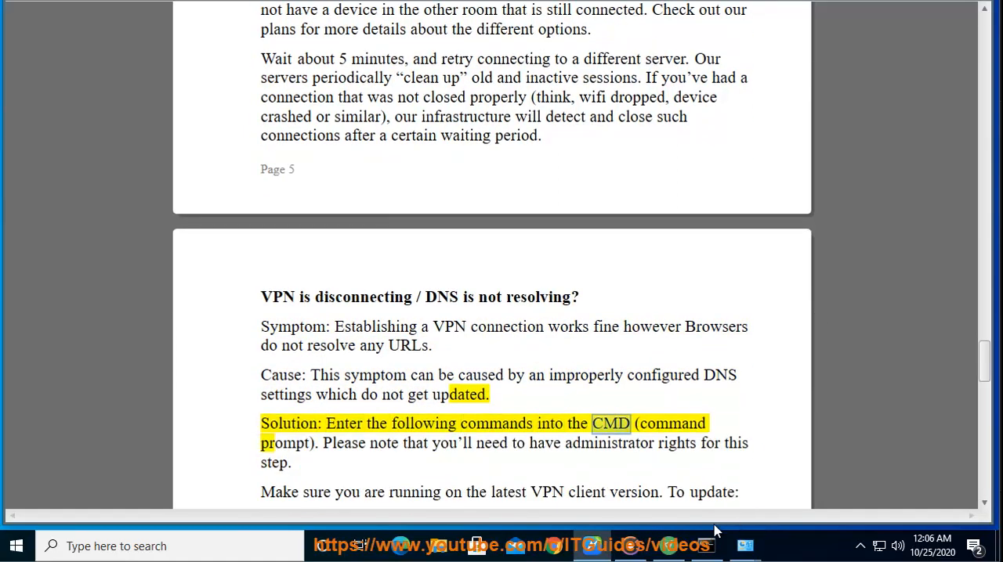
pyautogui.write('c')
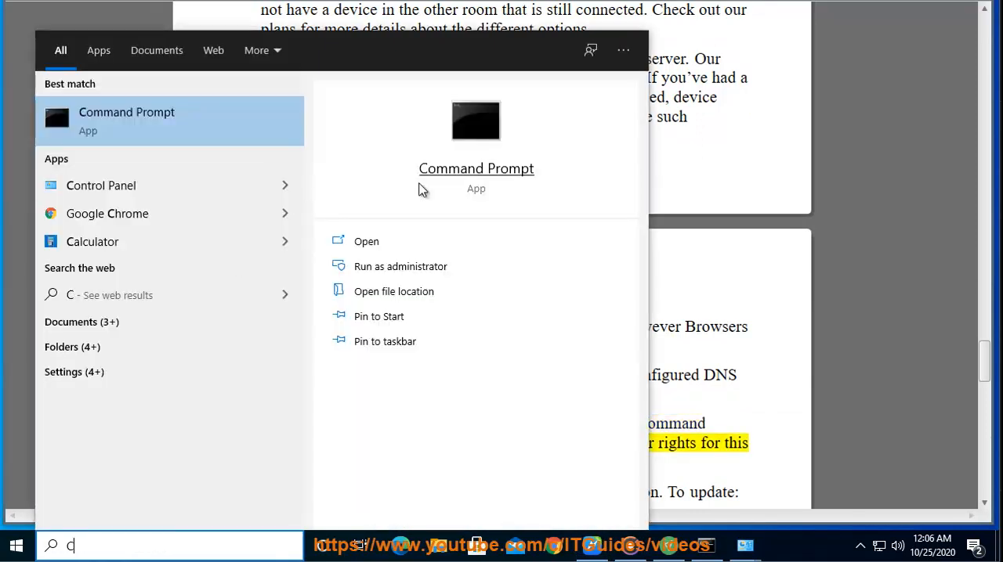
pyautogui.click(401, 266)
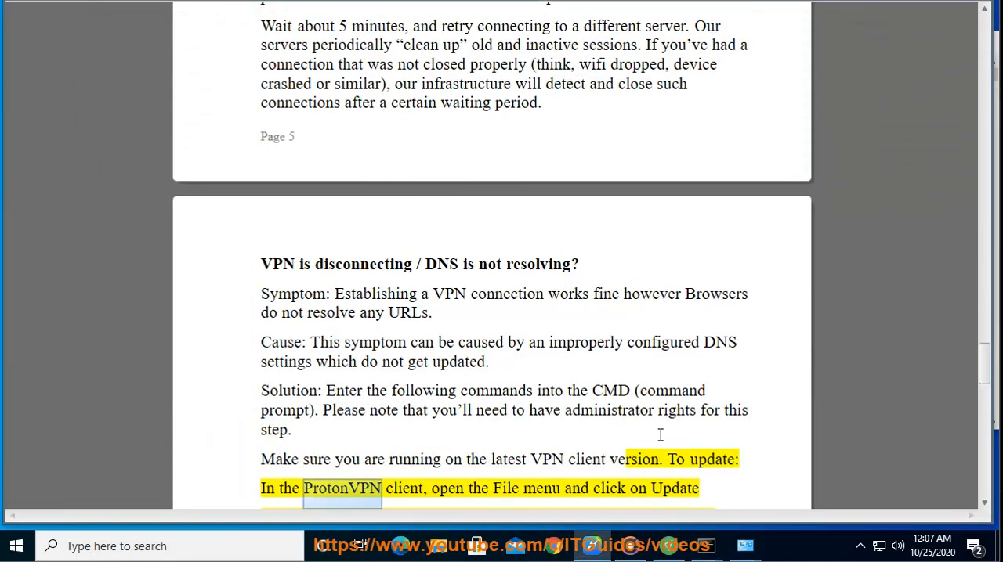
pyautogui.doubleClick(542, 488)
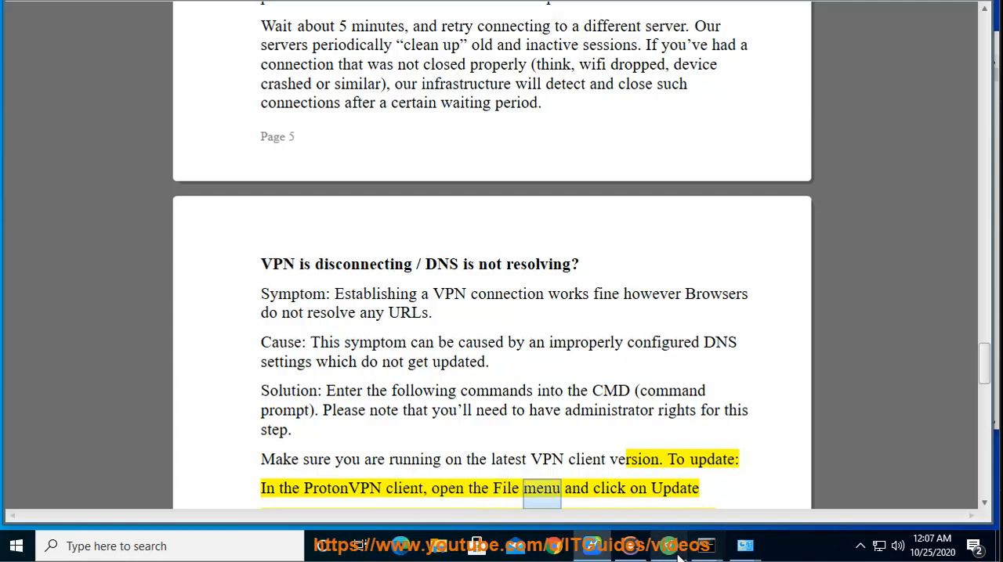
# Check ProtonVPN's Advanced settings showing DNS and IPv6 leak protection on, then return to the main menu.
pyautogui.click(226, 19)
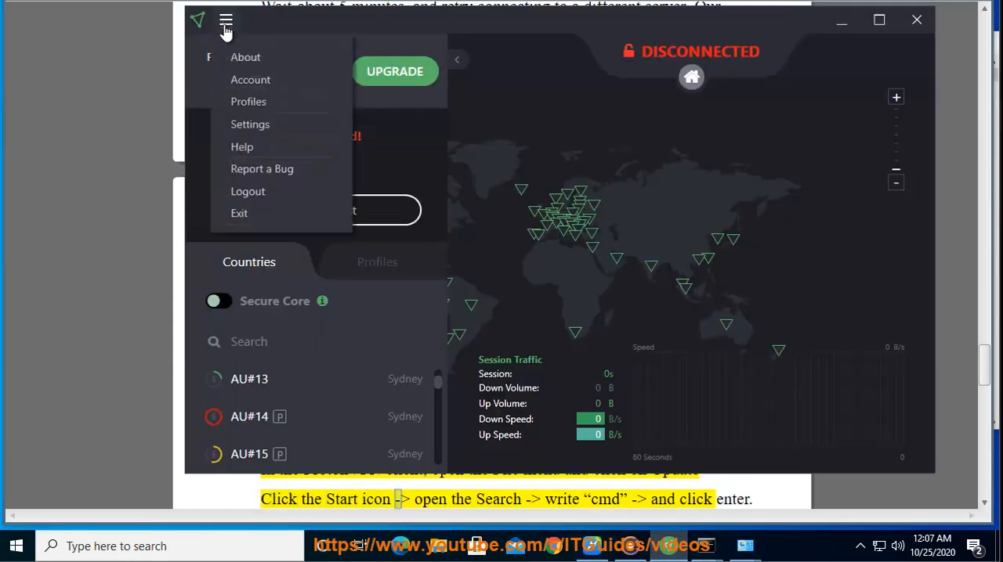
pyautogui.moveTo(250, 138)
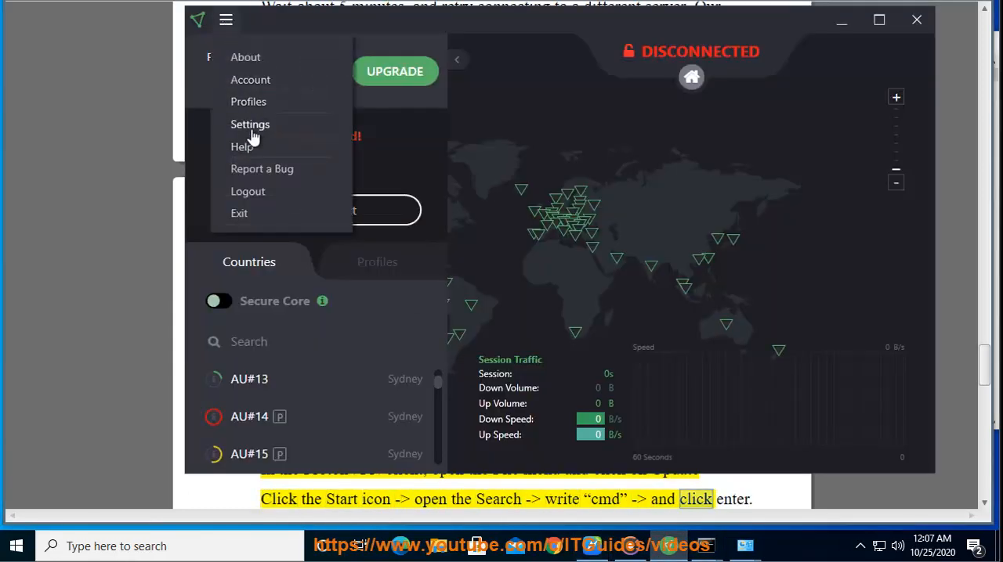
pyautogui.click(251, 124)
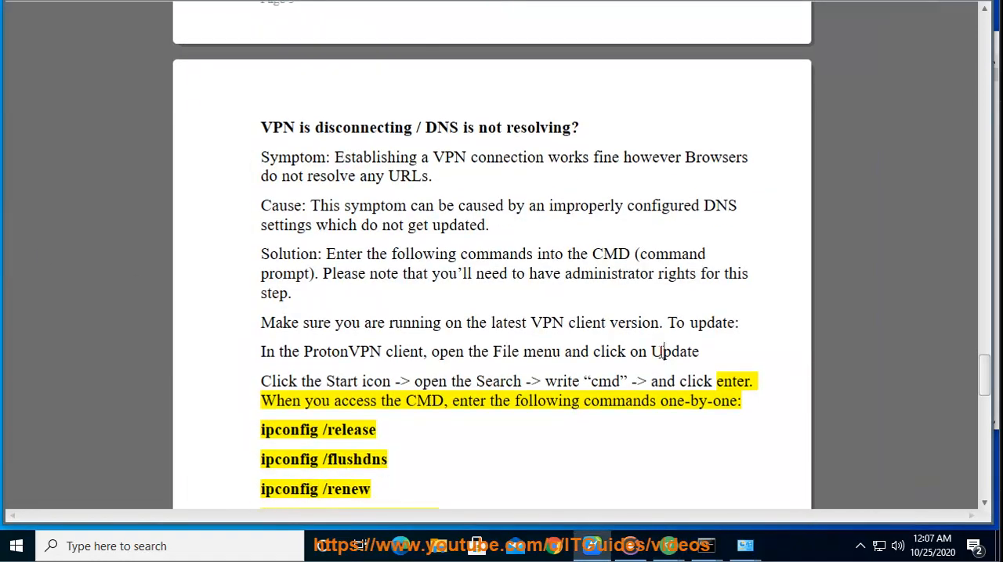
pyautogui.scroll(-3)
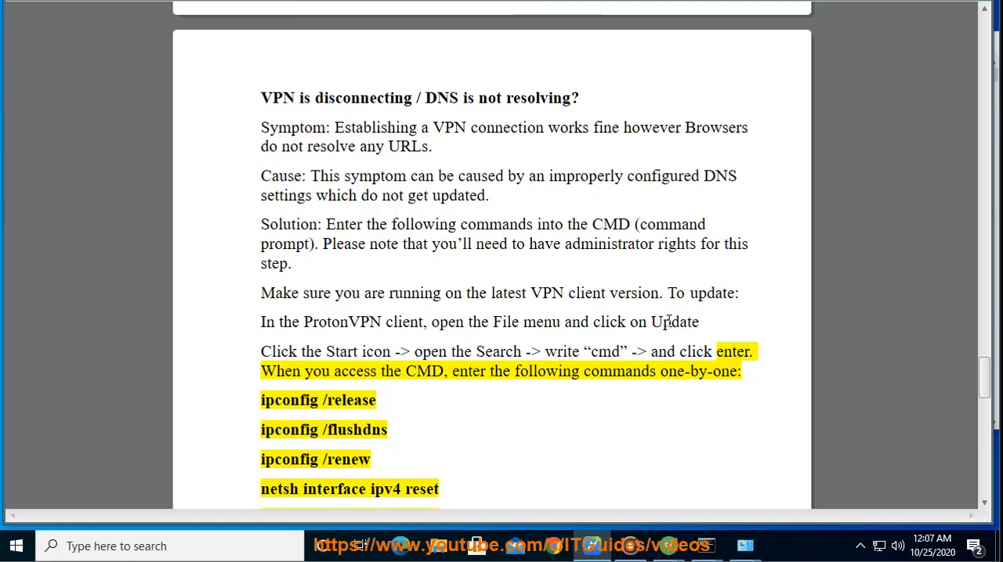
pyautogui.doubleClick(673, 322)
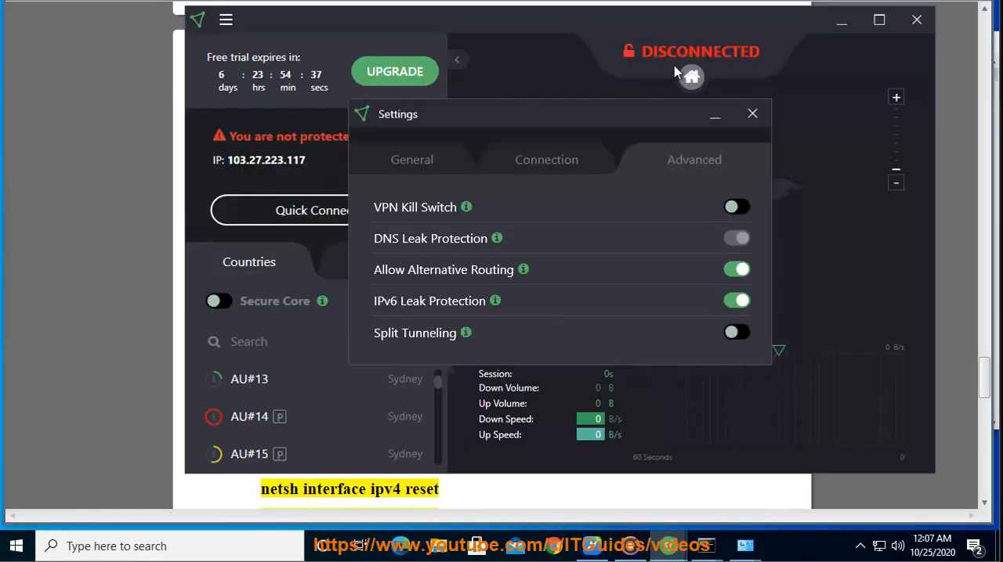
pyautogui.click(226, 19)
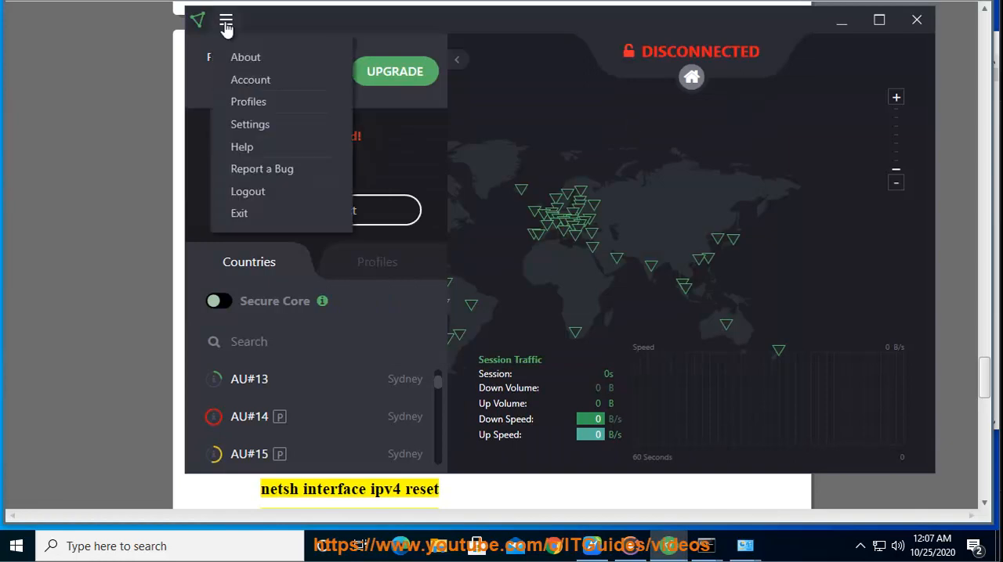
pyautogui.moveTo(245, 70)
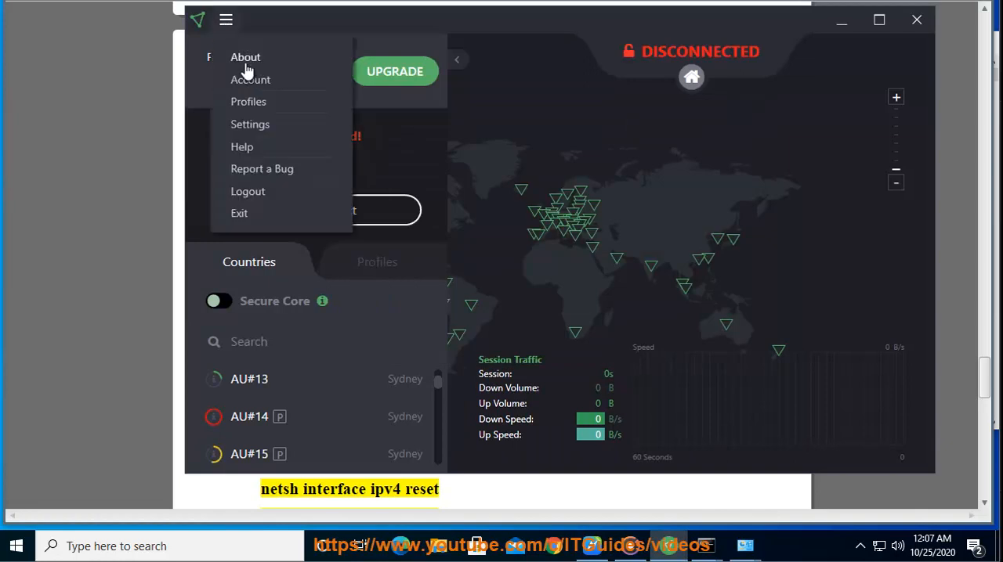
pyautogui.click(245, 57)
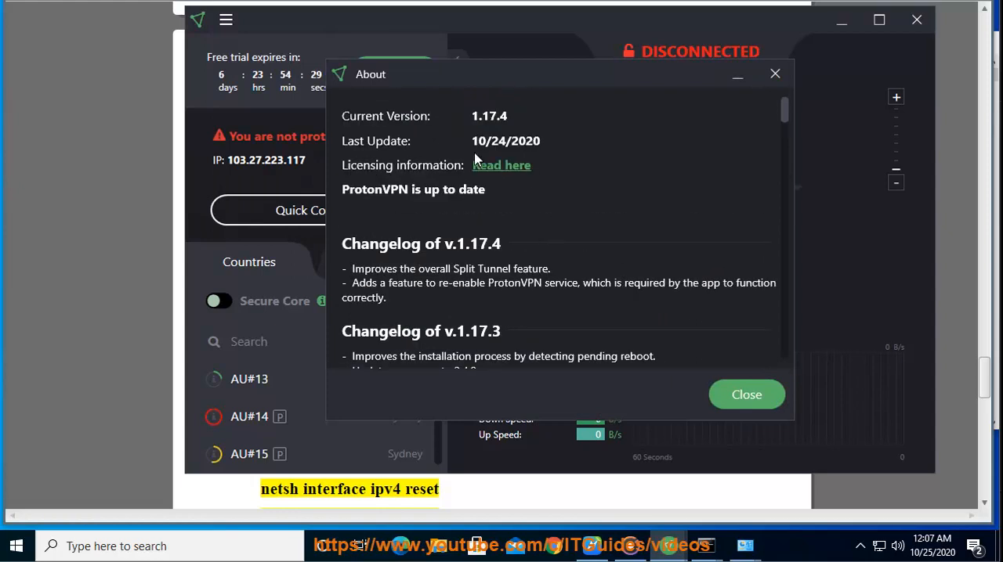
pyautogui.moveTo(582, 144)
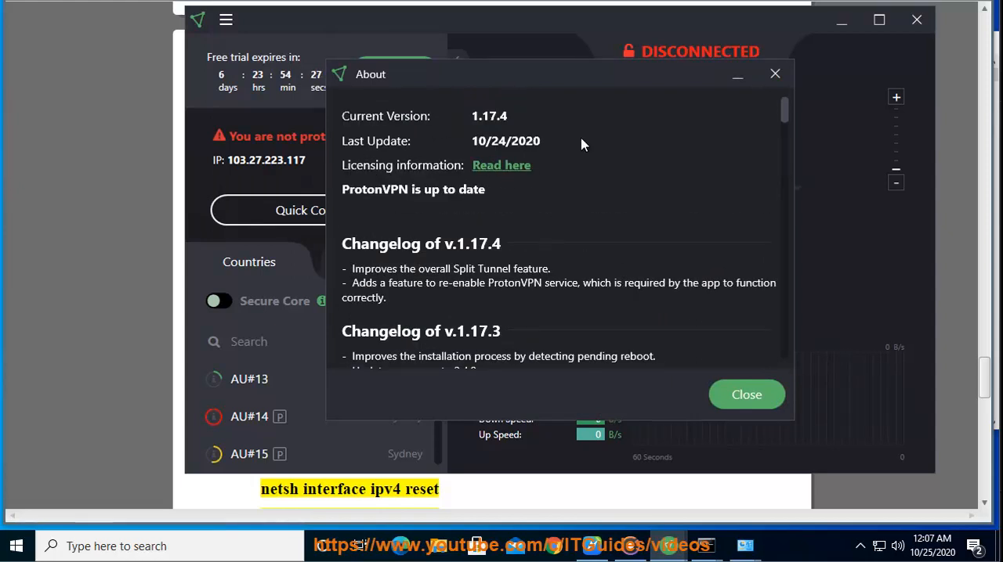
pyautogui.scroll(-3)
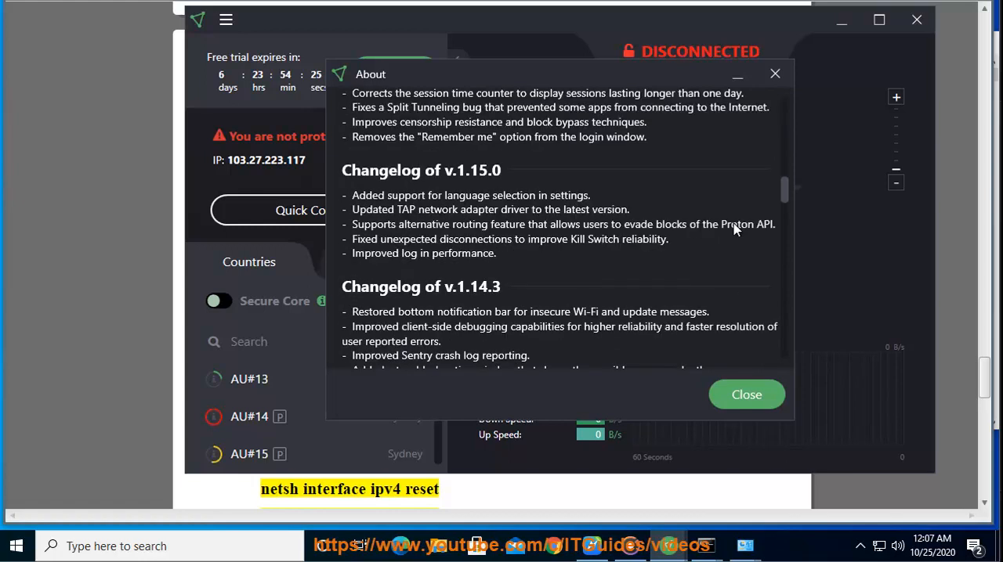
pyautogui.scroll(-3)
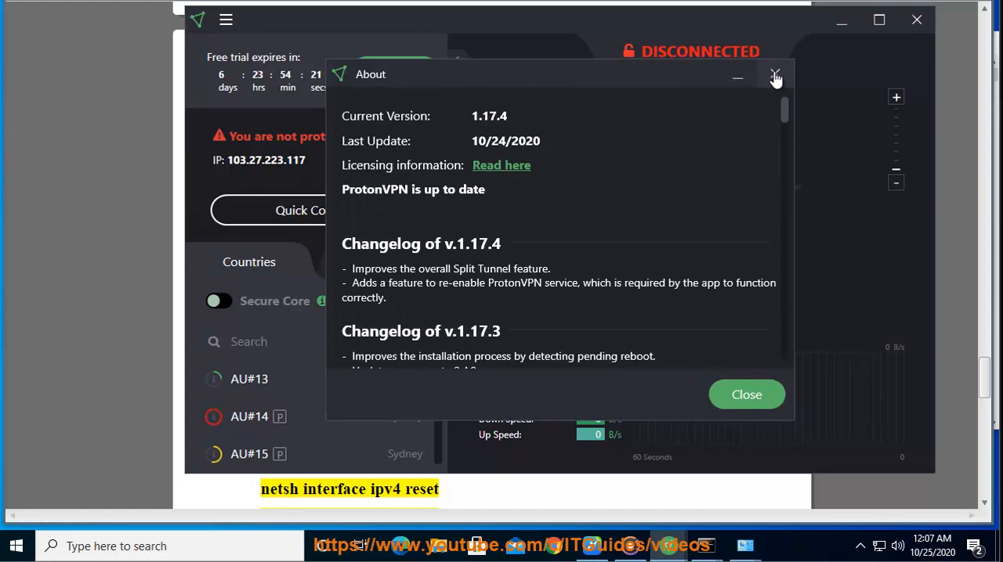
pyautogui.click(774, 75)
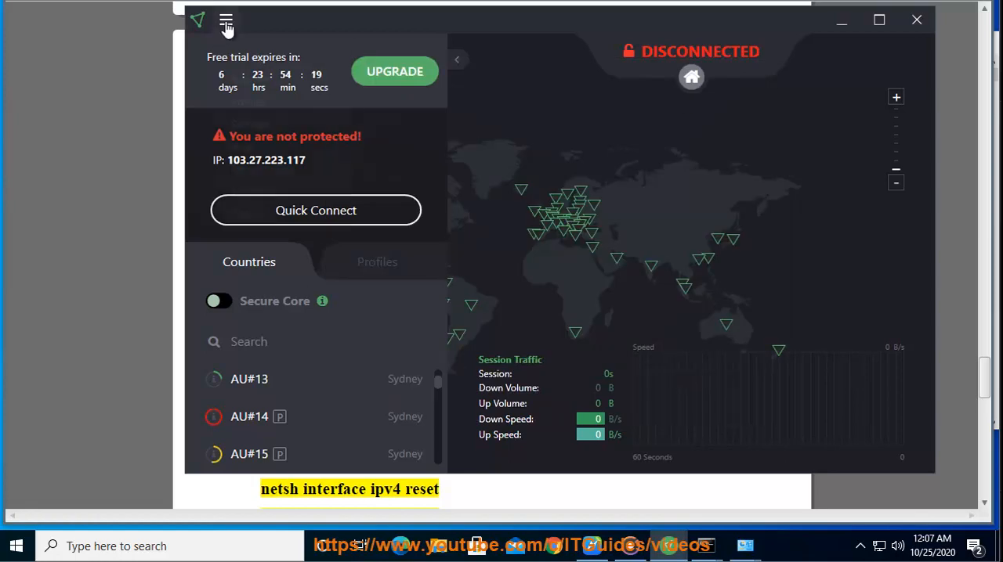
pyautogui.click(225, 20)
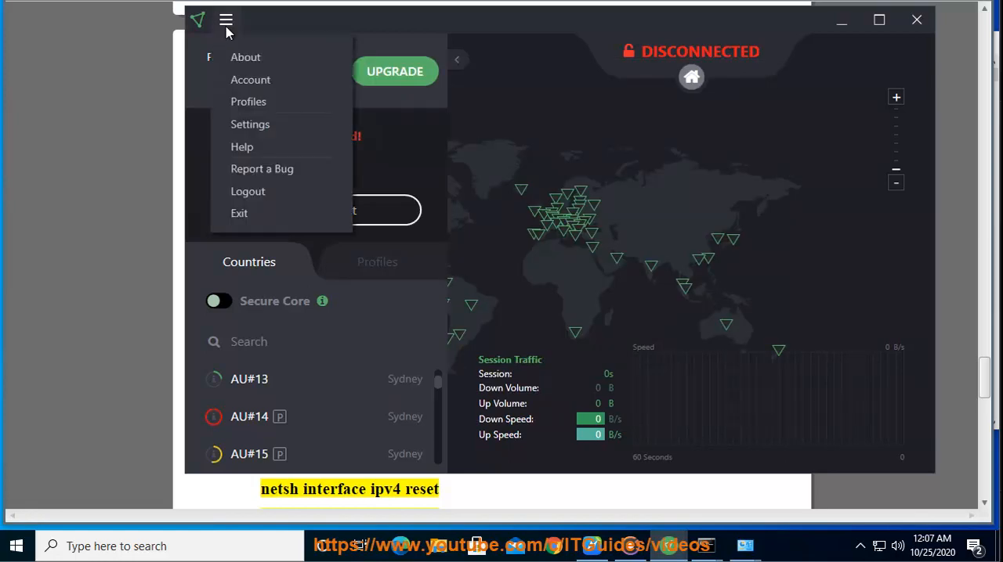
pyautogui.moveTo(586, 213)
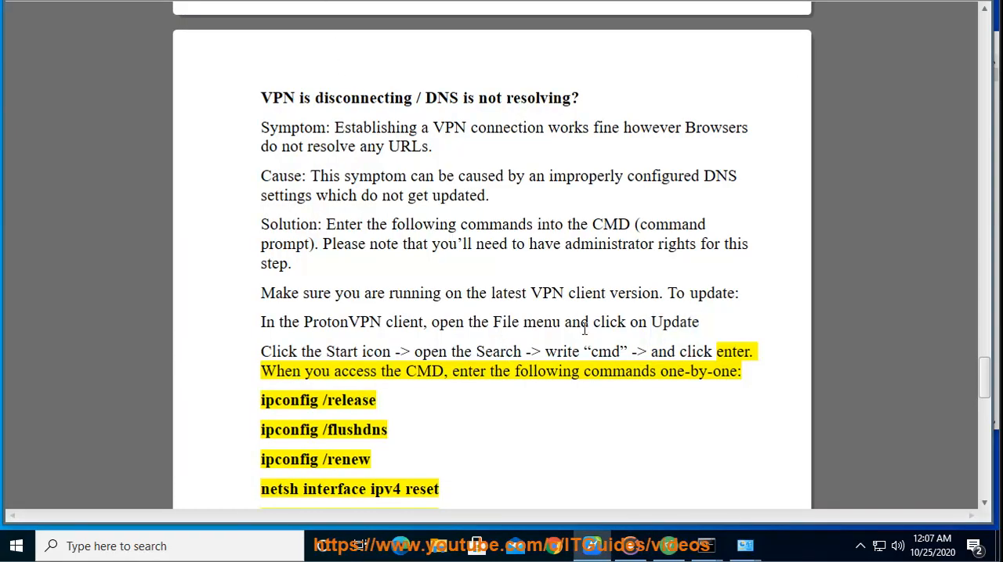
# Highlight 'reset', 'After' and 'connect' in the DNS commands and restart-and-reconnect advice while explaining.
pyautogui.doubleClick(420, 489)
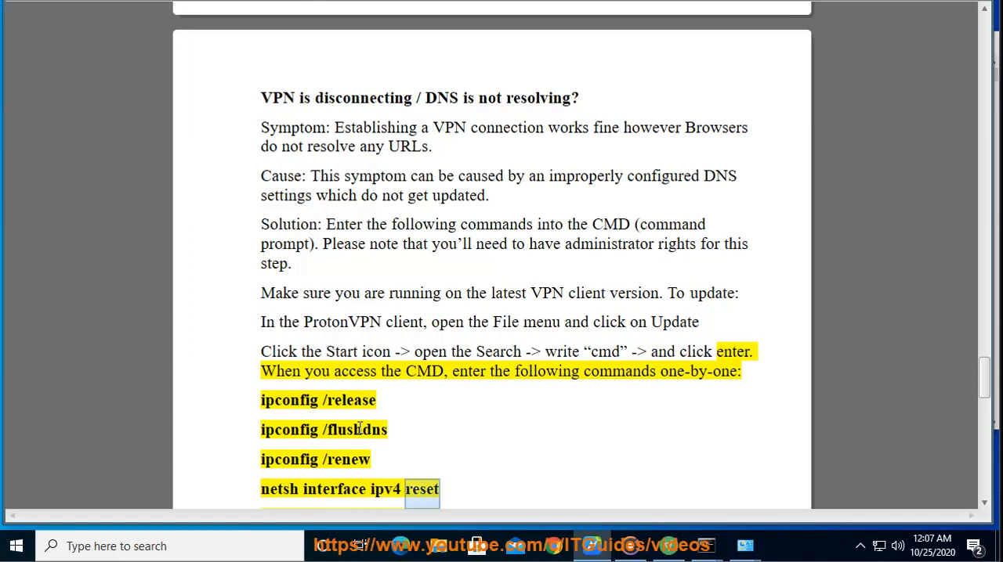
pyautogui.scroll(-3)
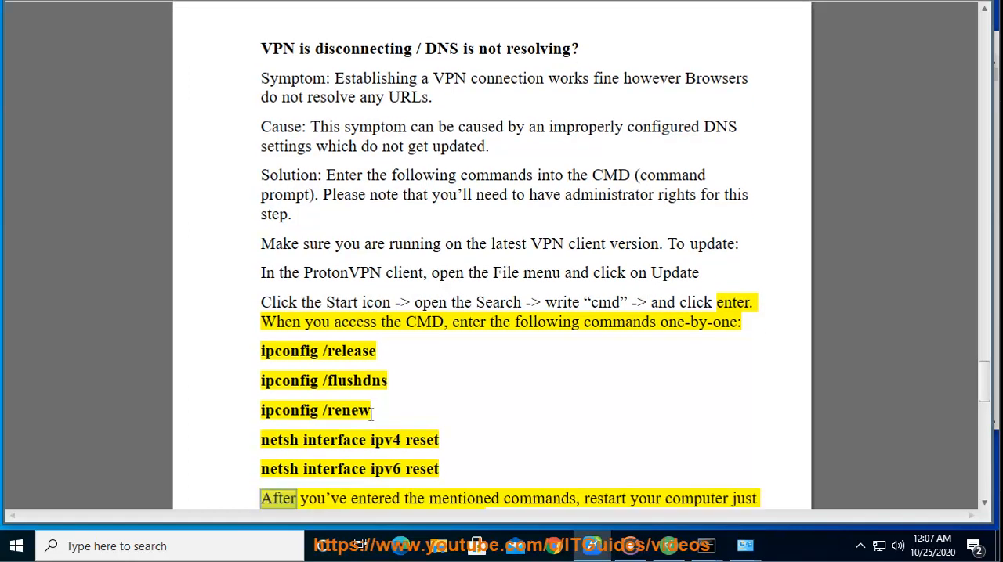
pyautogui.doubleClick(605, 498)
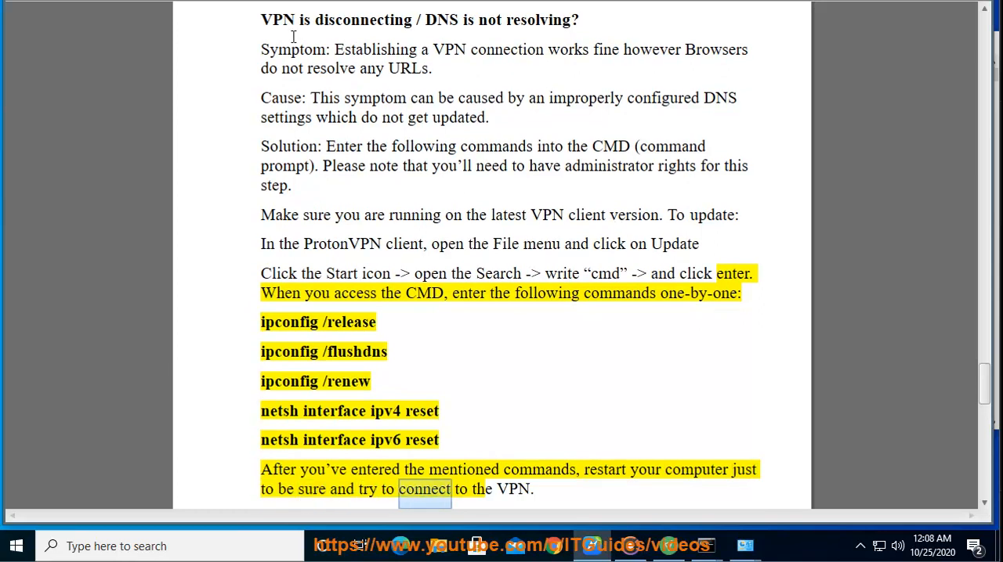
pyautogui.doubleClick(514, 489)
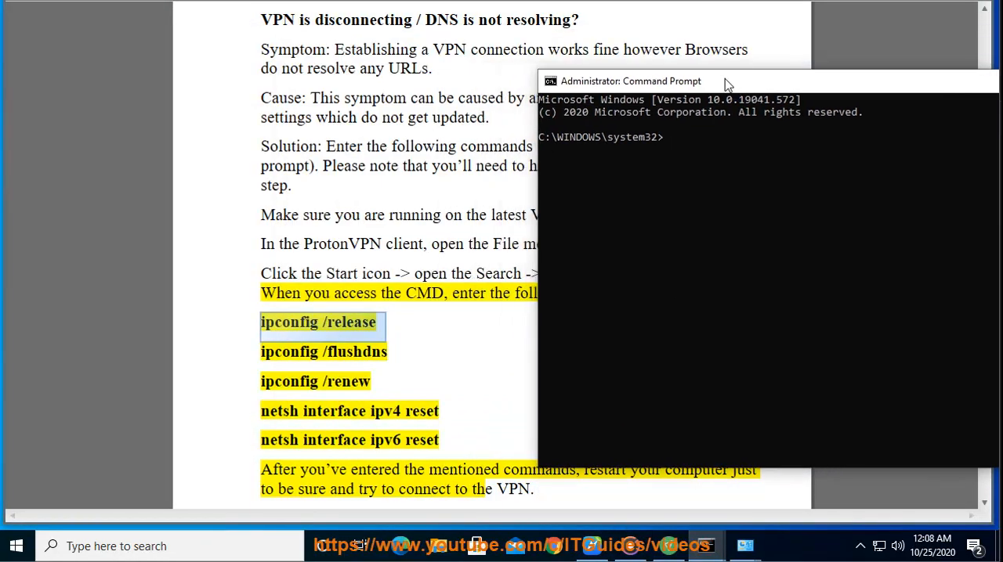
pyautogui.rightClick(317, 323)
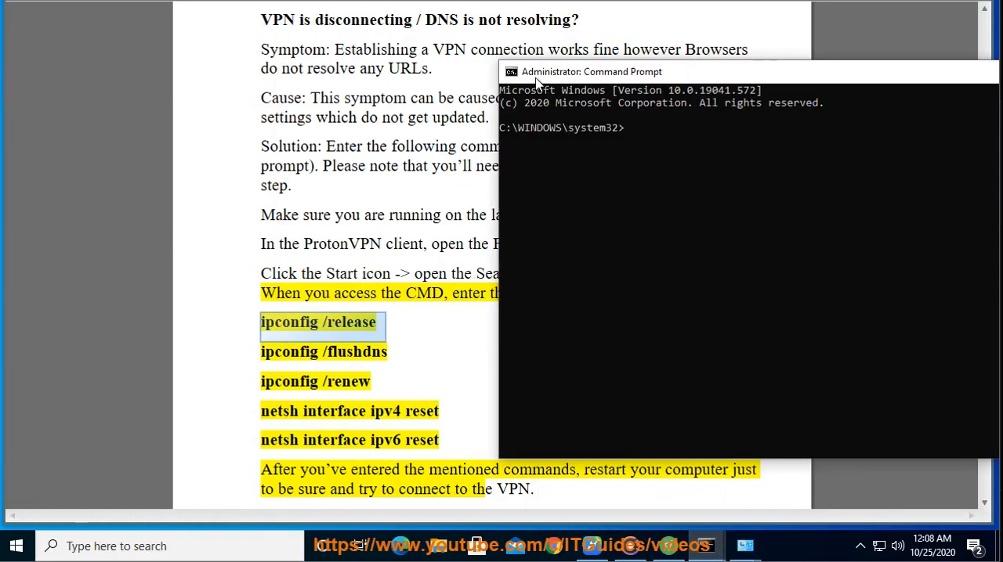
pyautogui.rightClick(592, 72)
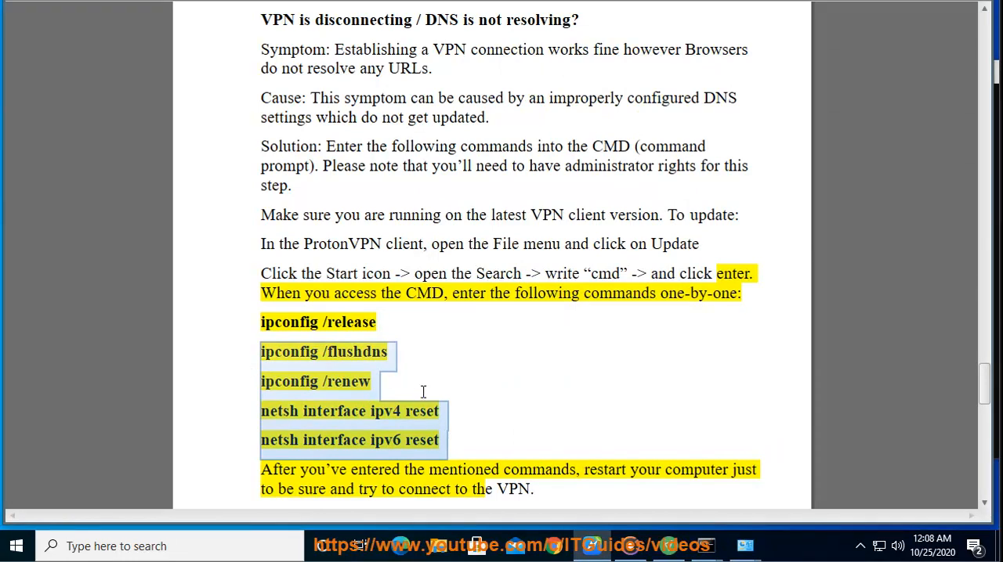
pyautogui.scroll(-3)
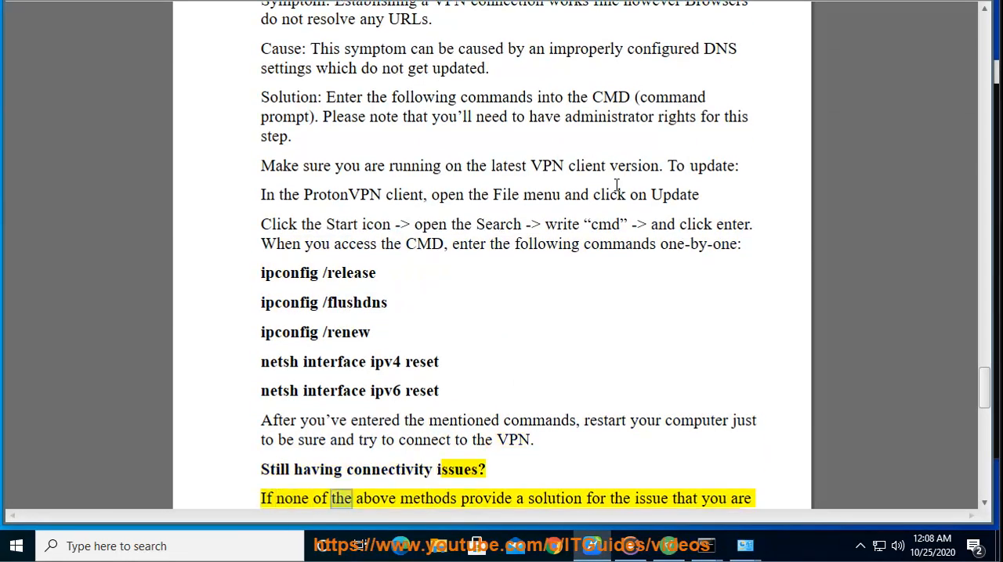
pyautogui.doubleClick(683, 499)
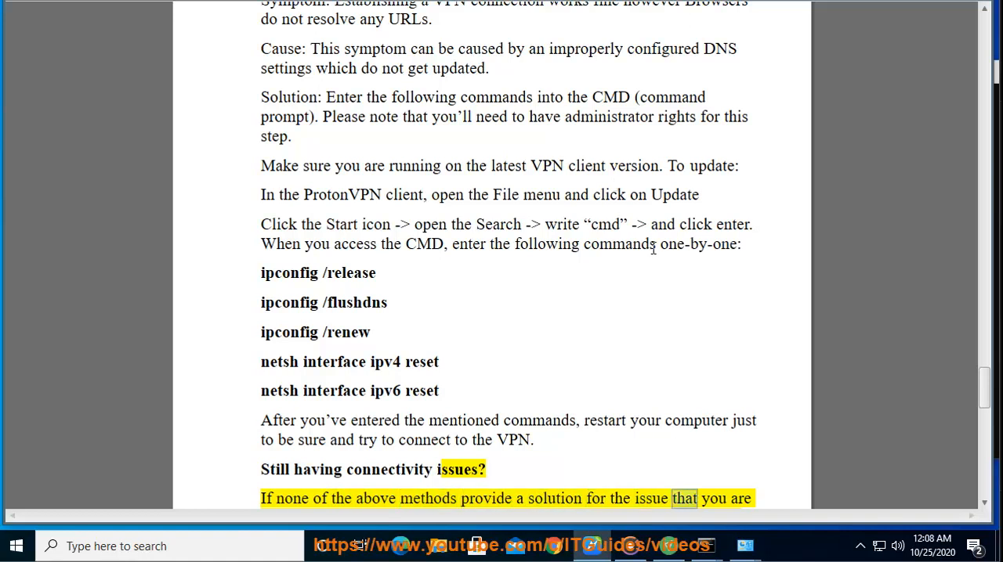
pyautogui.scroll(-3)
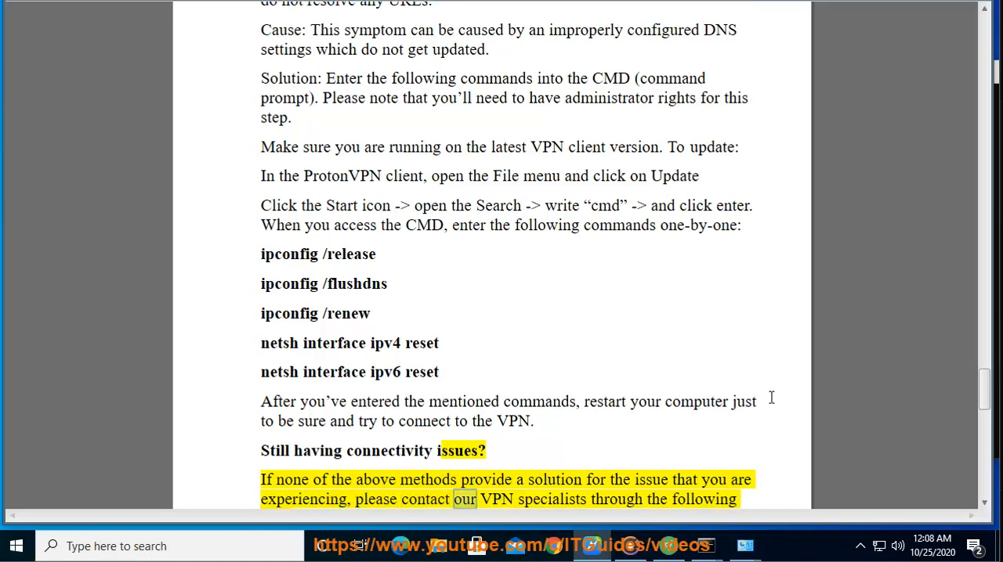
pyautogui.scroll(-3)
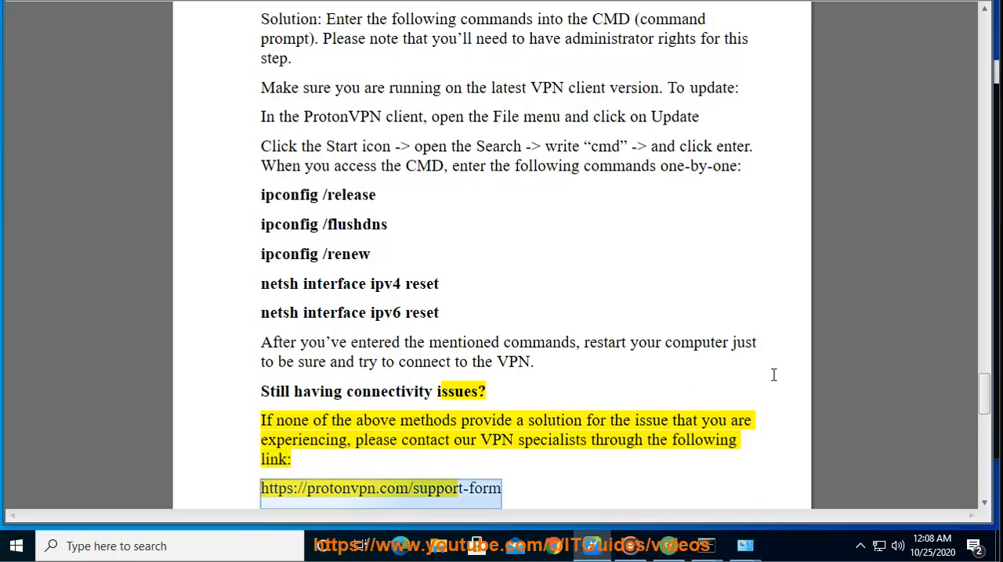
pyautogui.scroll(-3)
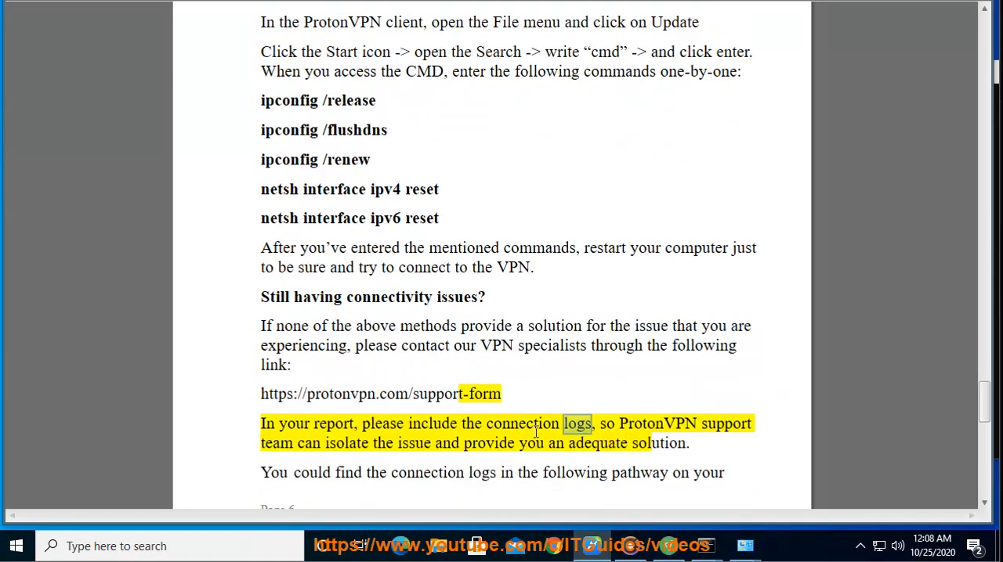
pyautogui.scroll(-3)
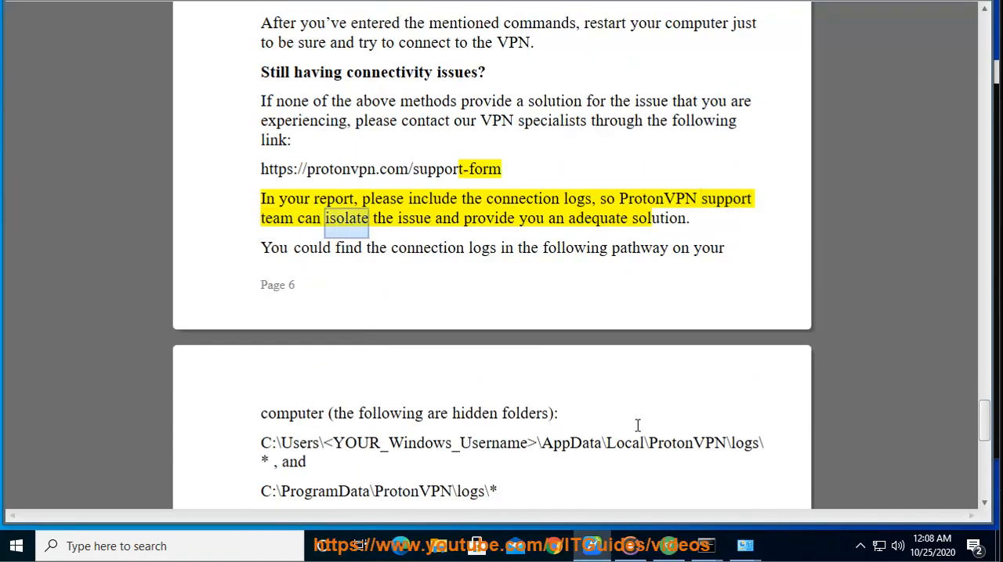
pyautogui.doubleClick(658, 220)
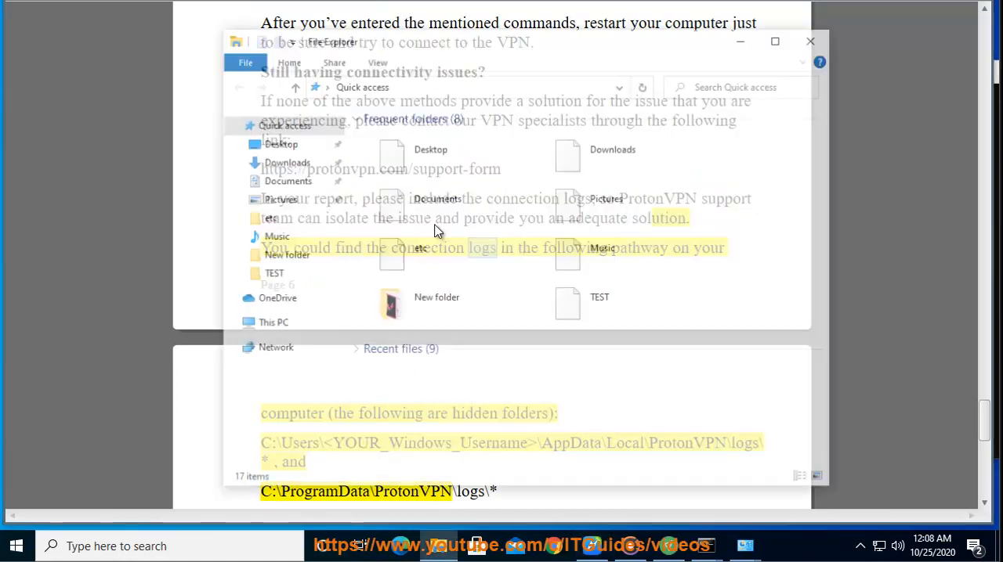
pyautogui.click(810, 41)
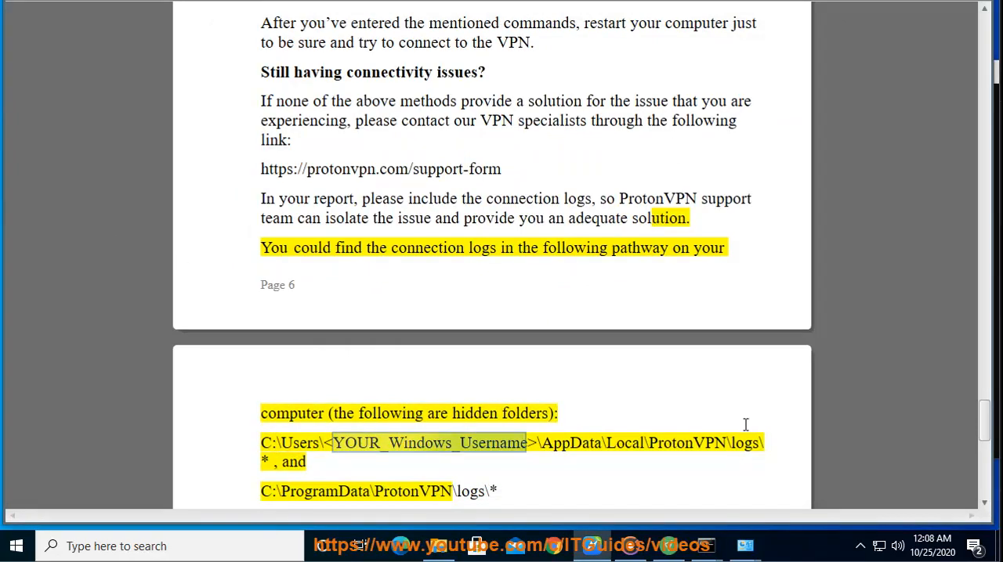
pyautogui.doubleClick(621, 442)
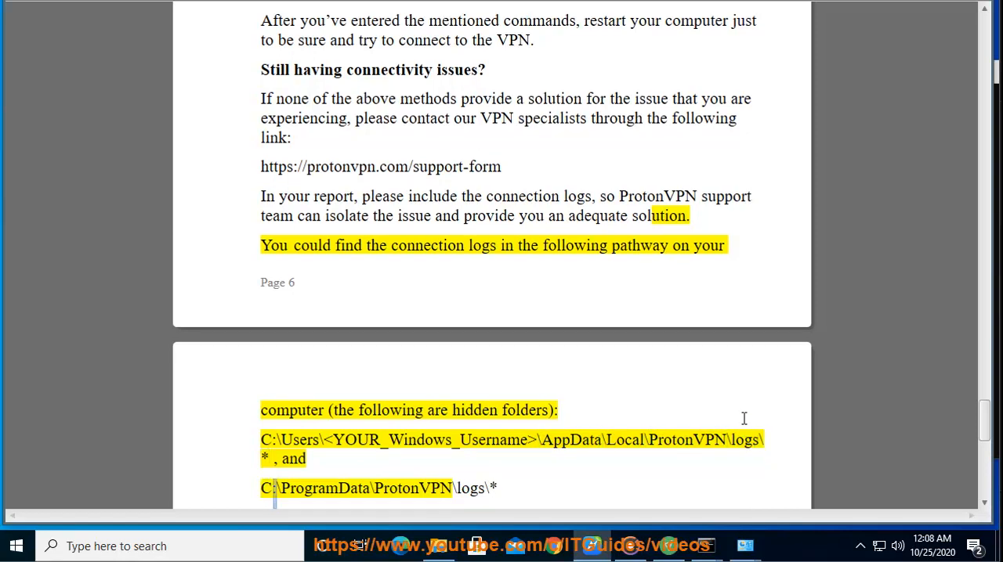
pyautogui.doubleClick(412, 489)
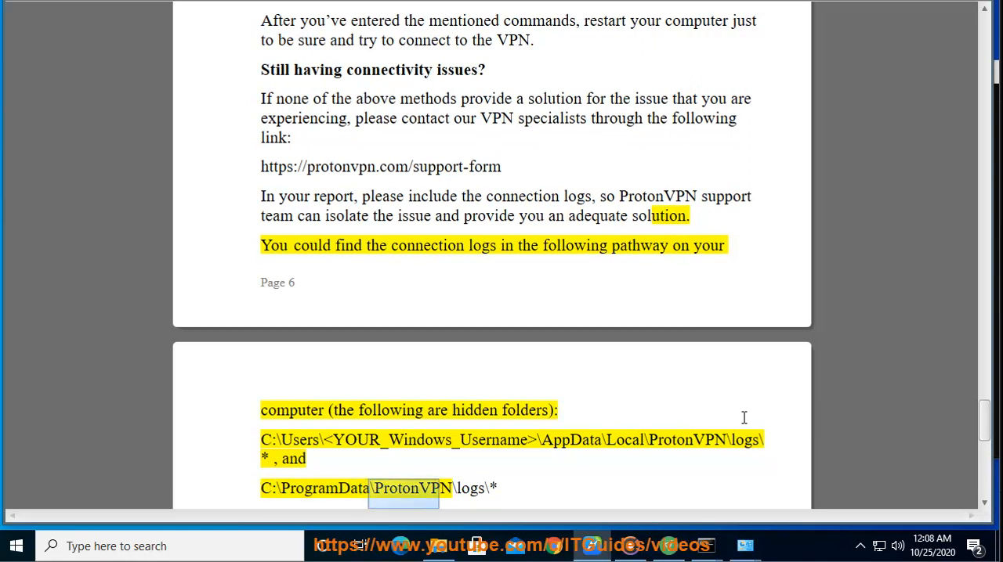